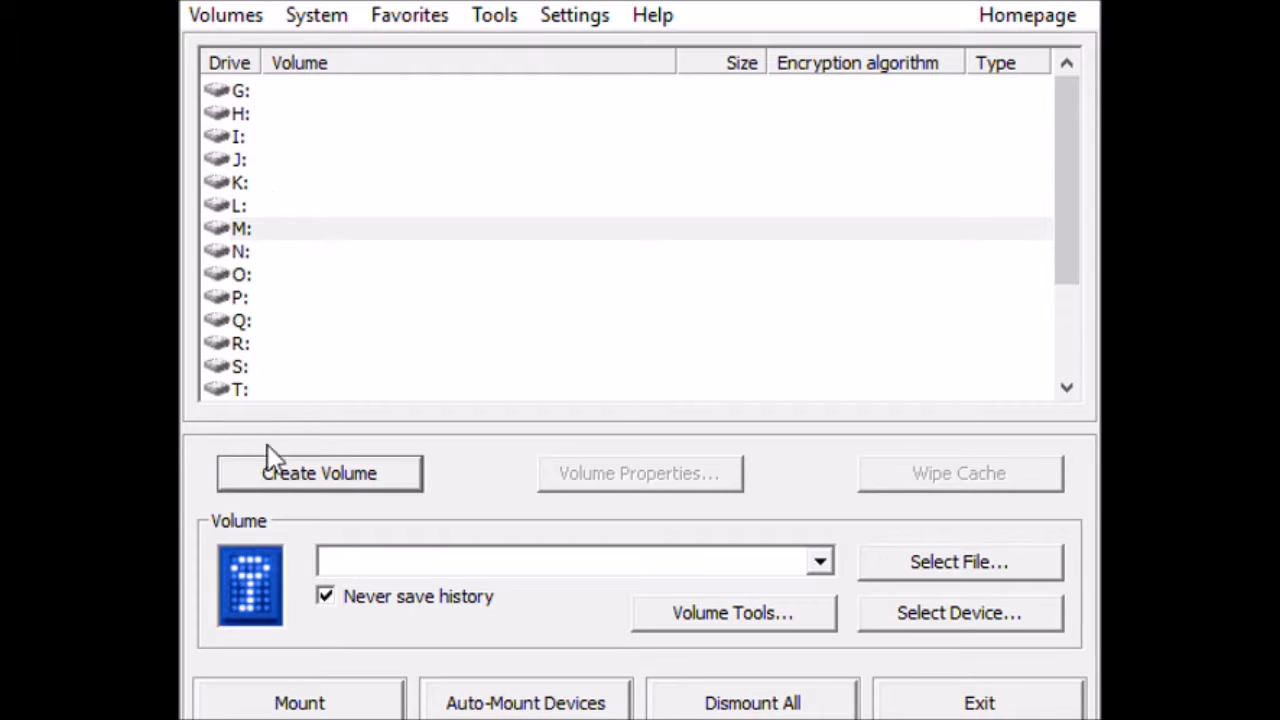
mouse_move(303, 300)
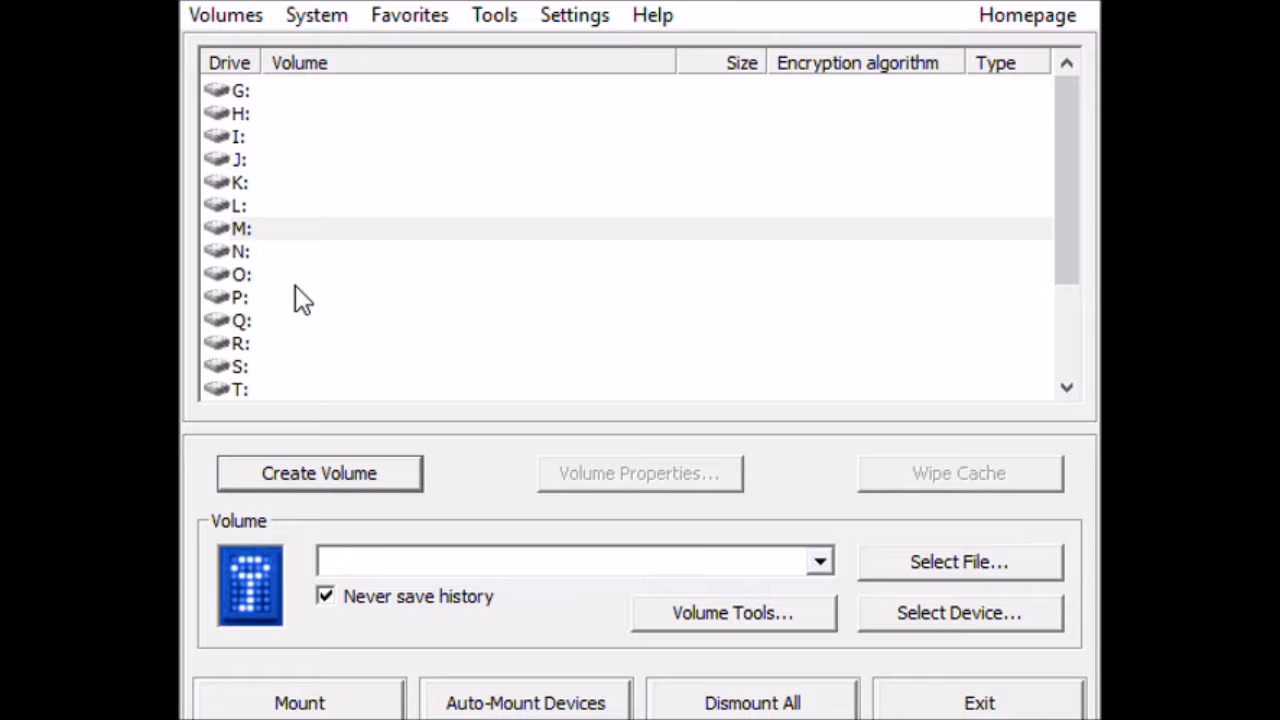
mouse_move(303, 445)
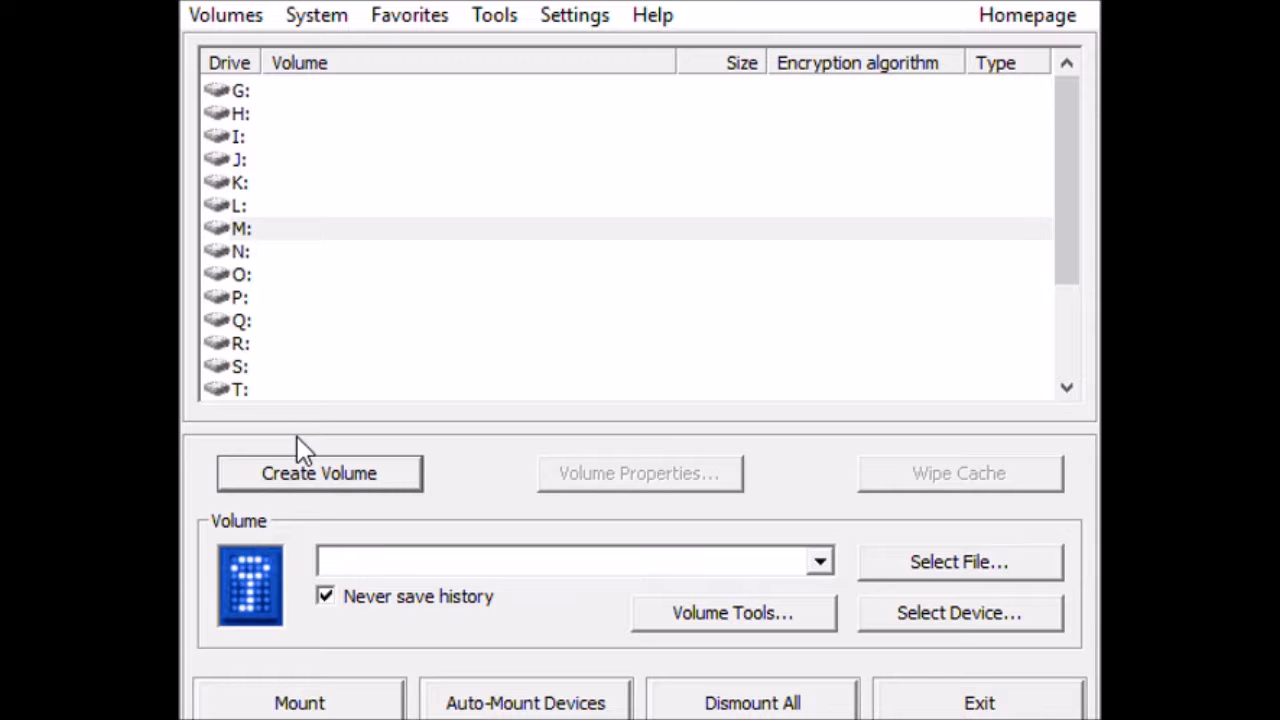
mouse_move(318, 447)
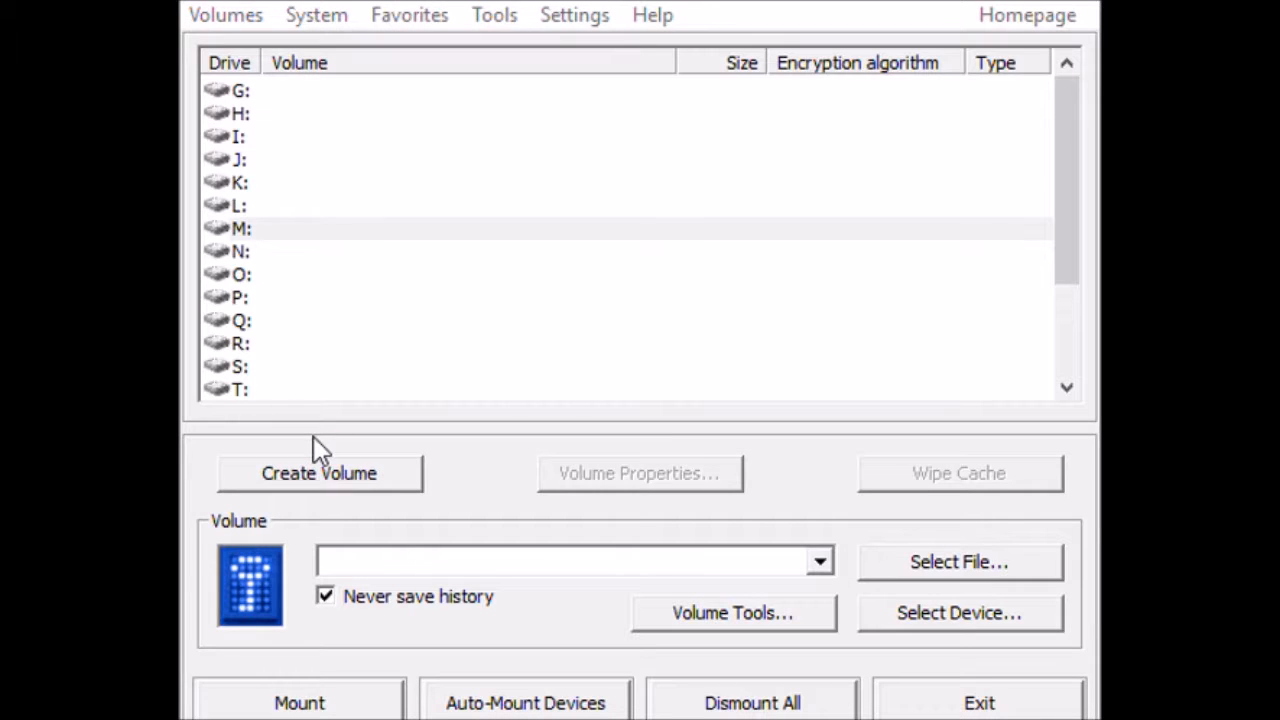
Step: Launch the Volume Creation Wizard to encrypt a non-system partition/drive
click(319, 473)
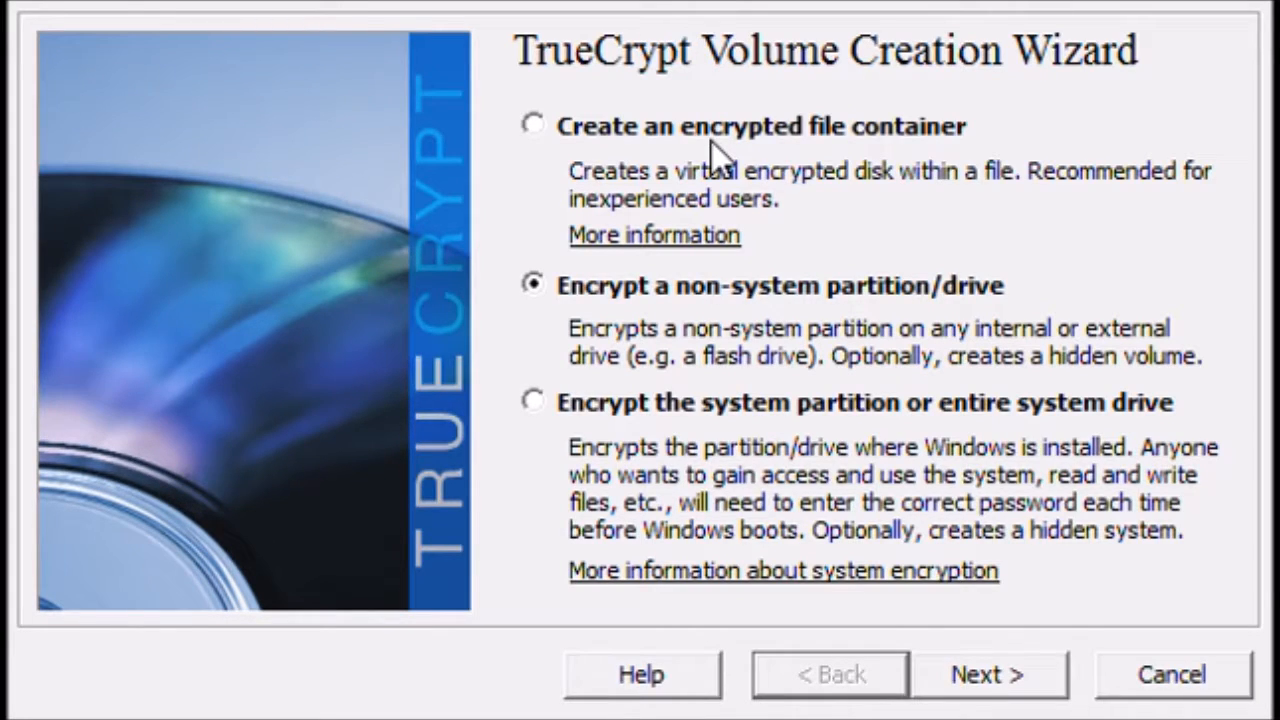
mouse_move(605, 330)
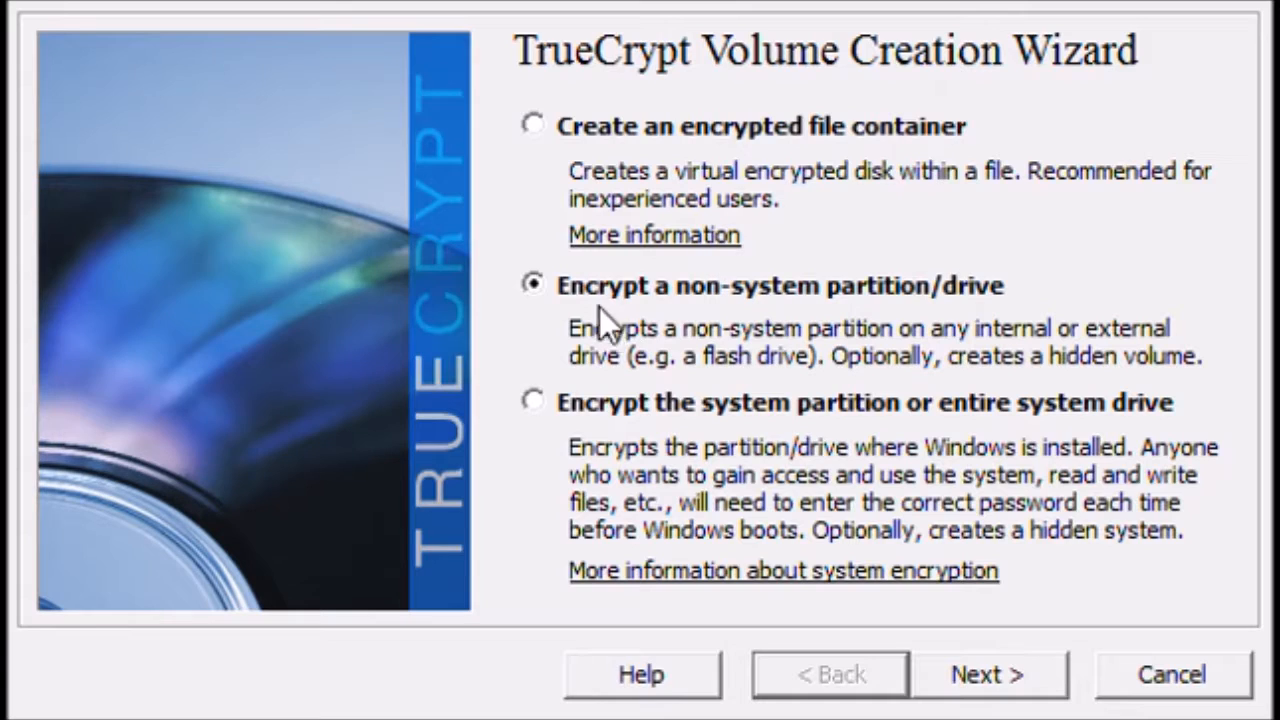
mouse_move(580, 310)
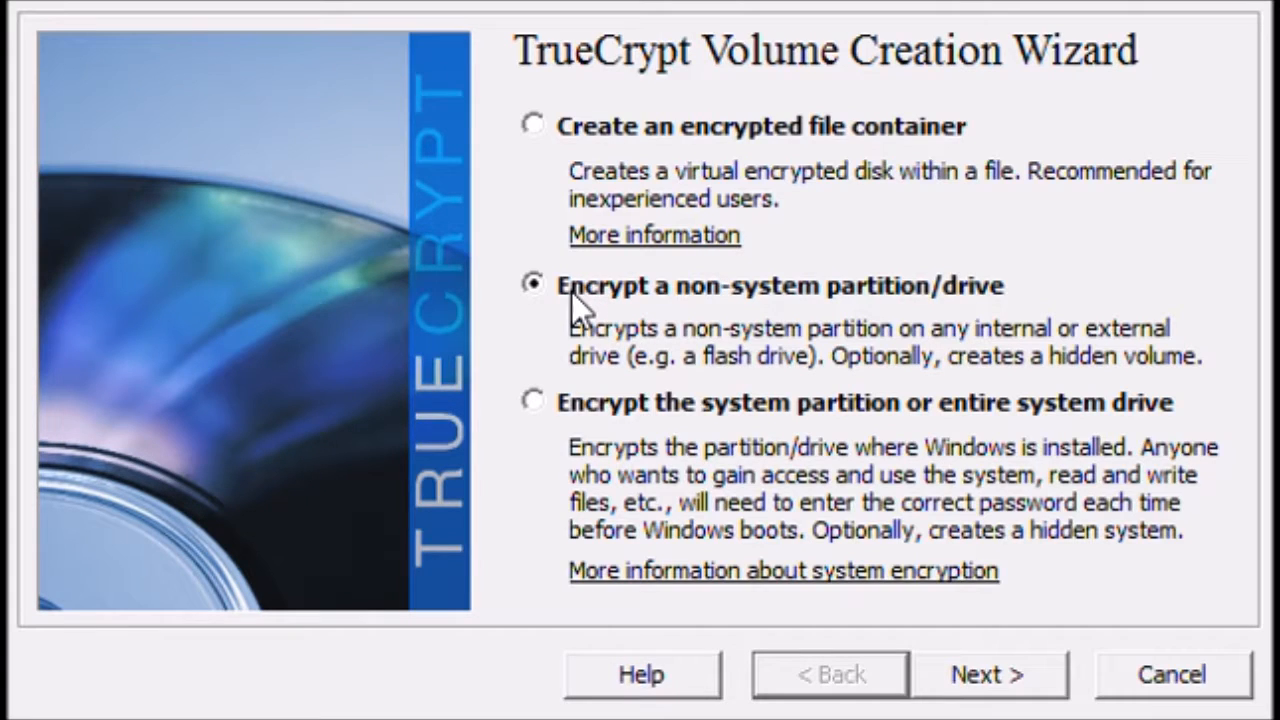
mouse_move(990, 673)
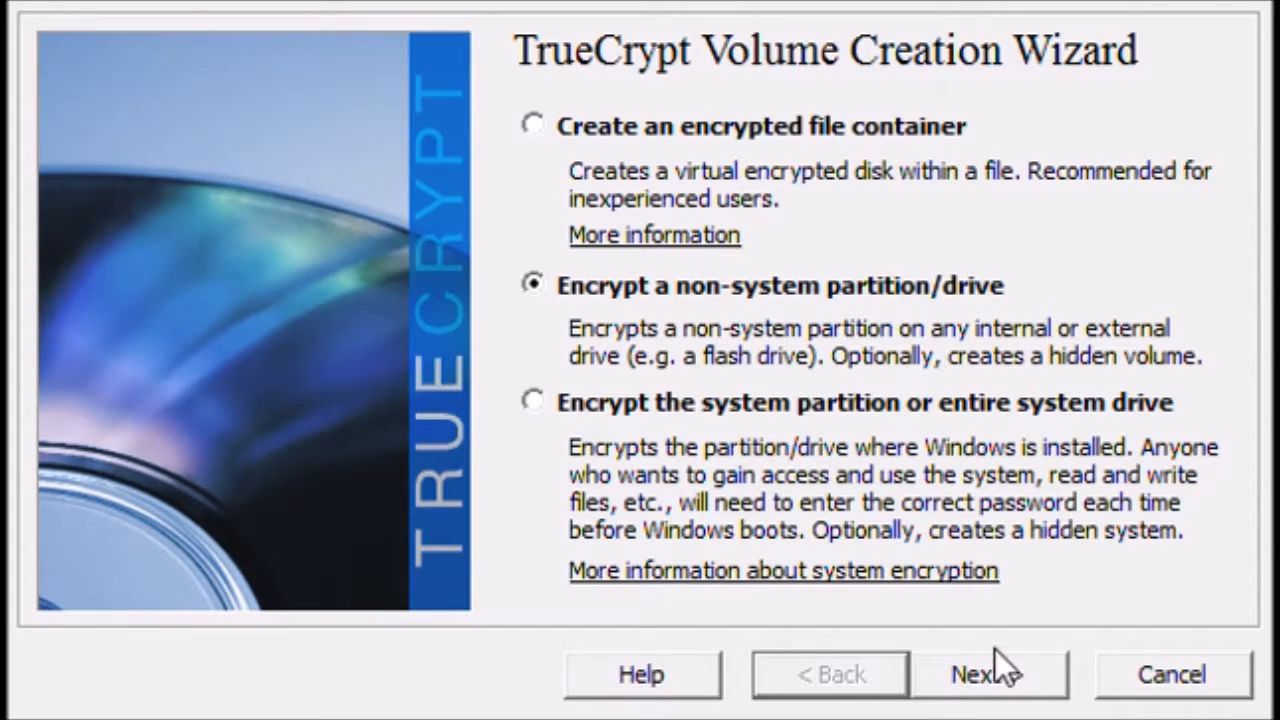
Step: Advance to the Volume Type page with 'Standard TrueCrypt volume' selected
click(985, 673)
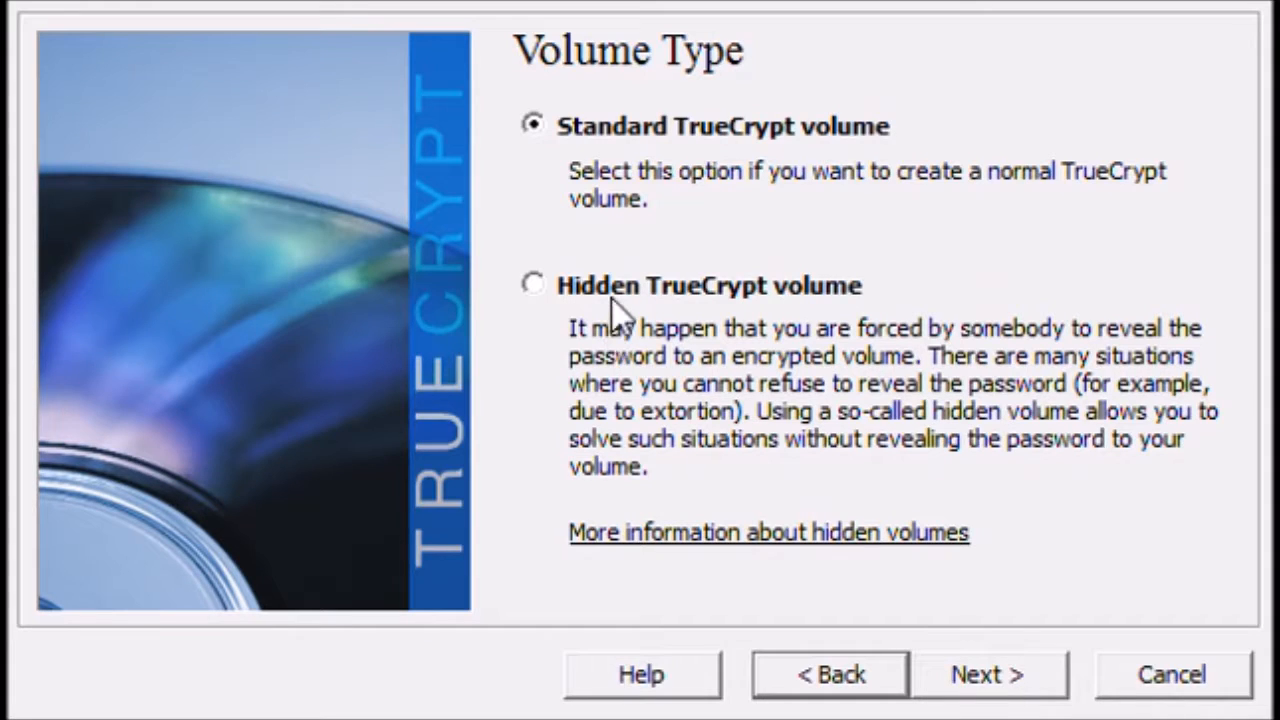
mouse_move(600, 175)
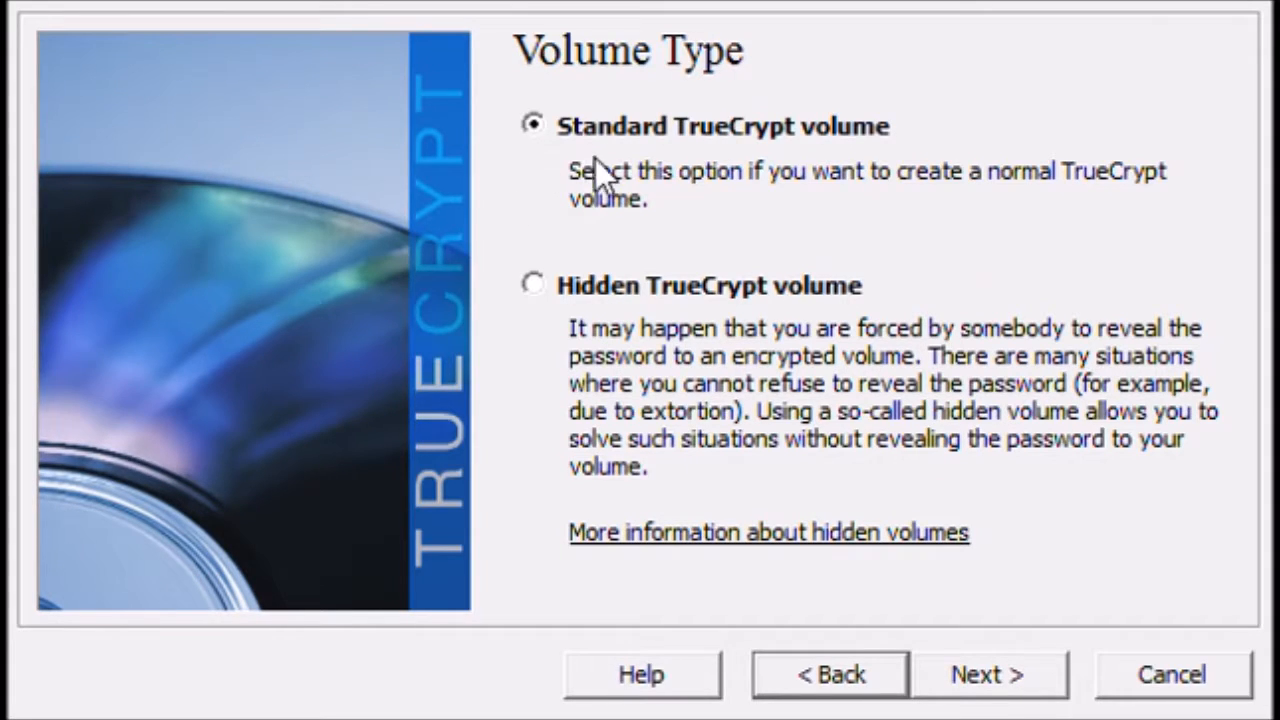
mouse_move(590, 270)
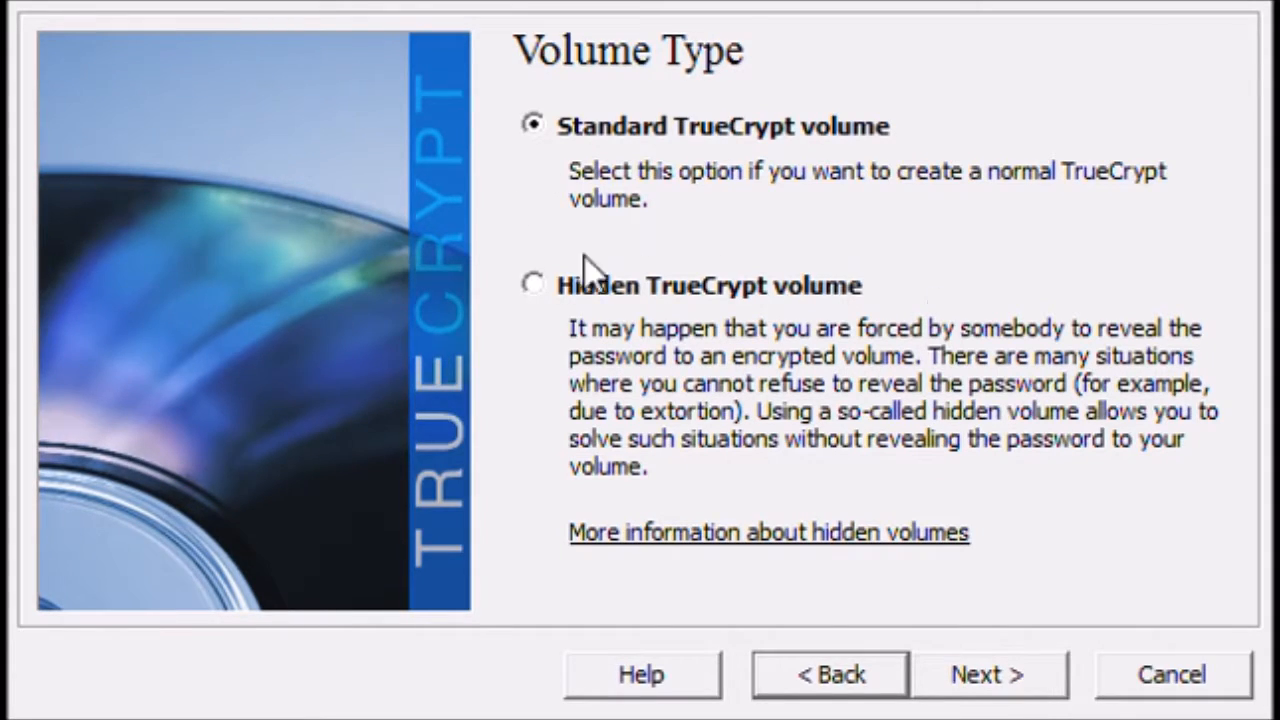
mouse_move(880, 285)
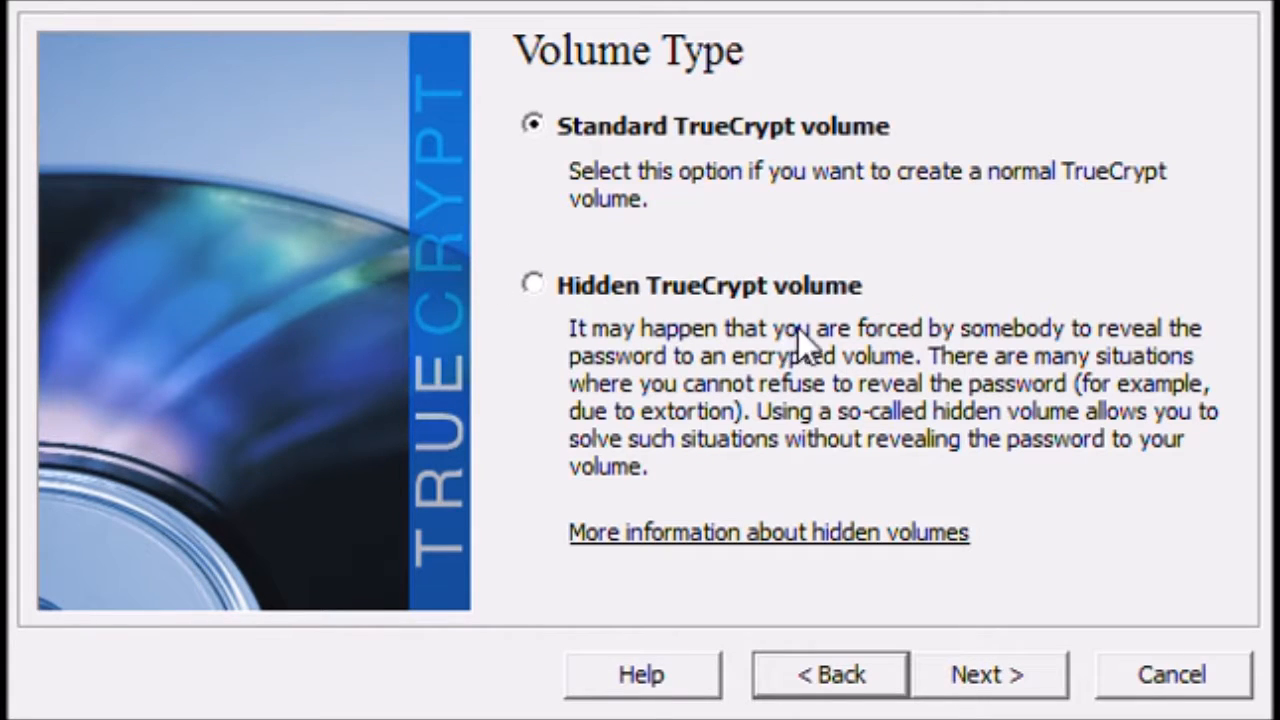
mouse_move(990, 360)
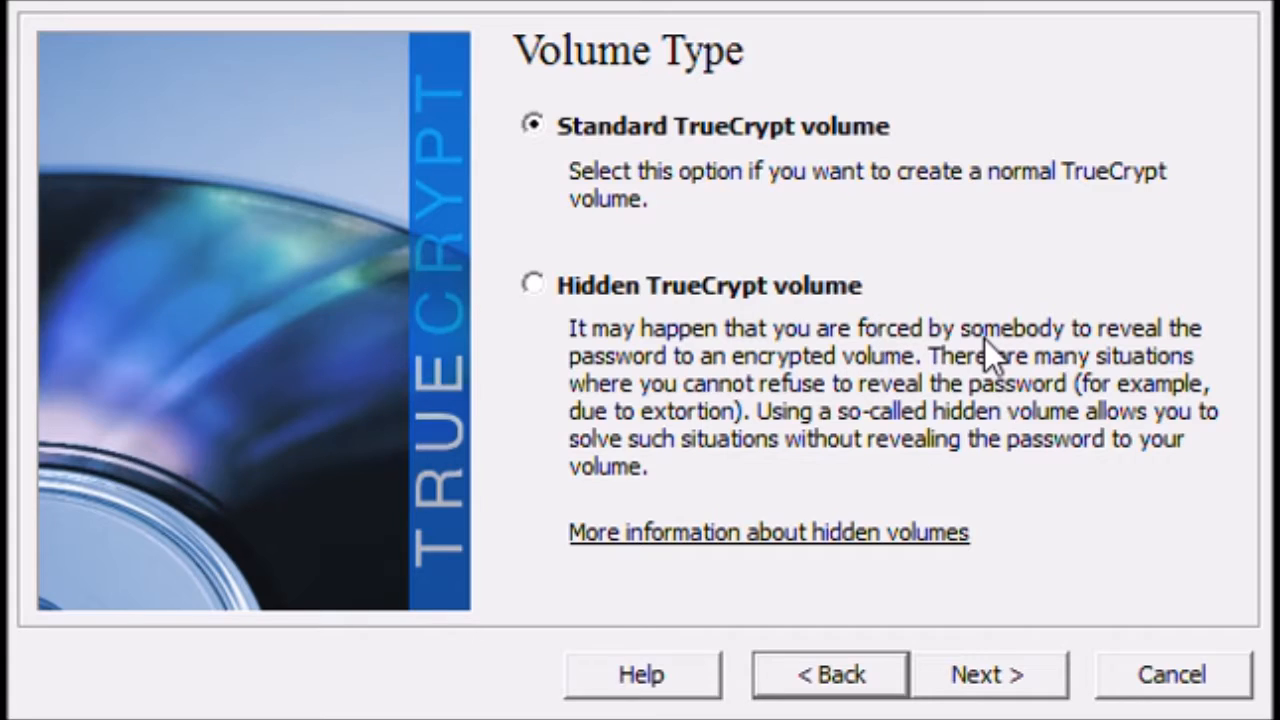
mouse_move(985, 375)
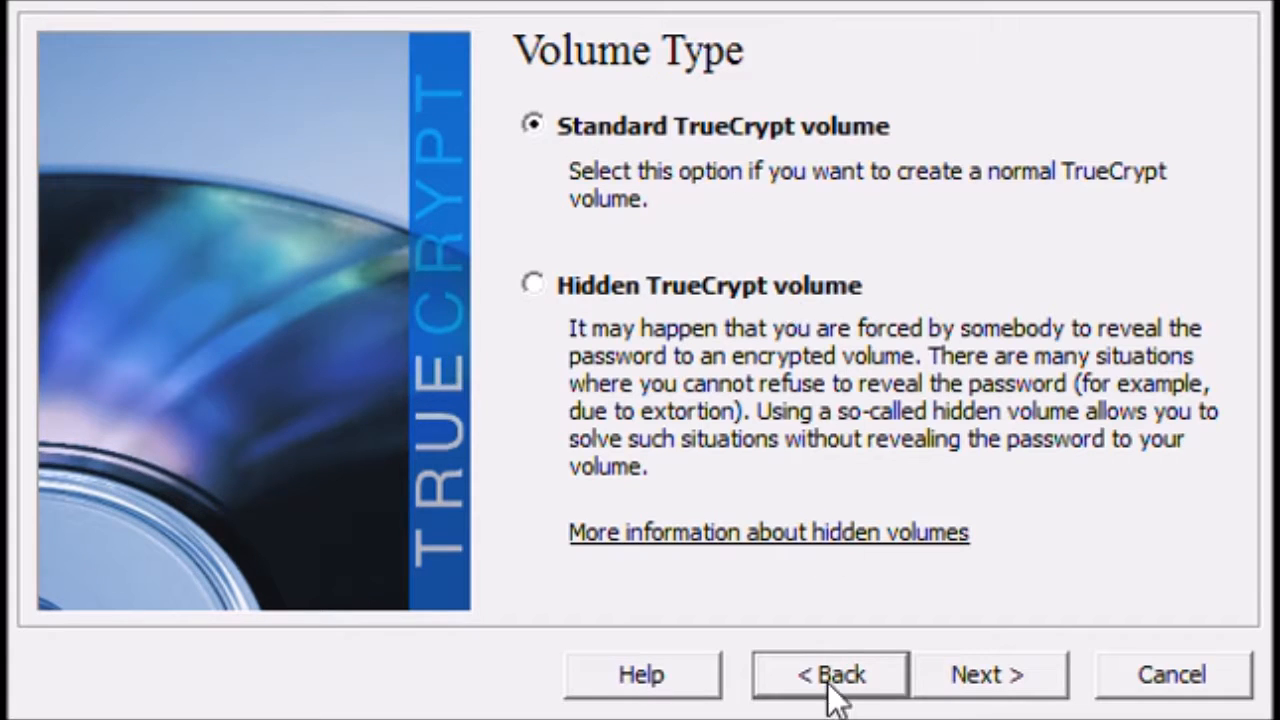
Step: Select \Device\Harddisk1\Partition1 as the volume location and continue
click(986, 674)
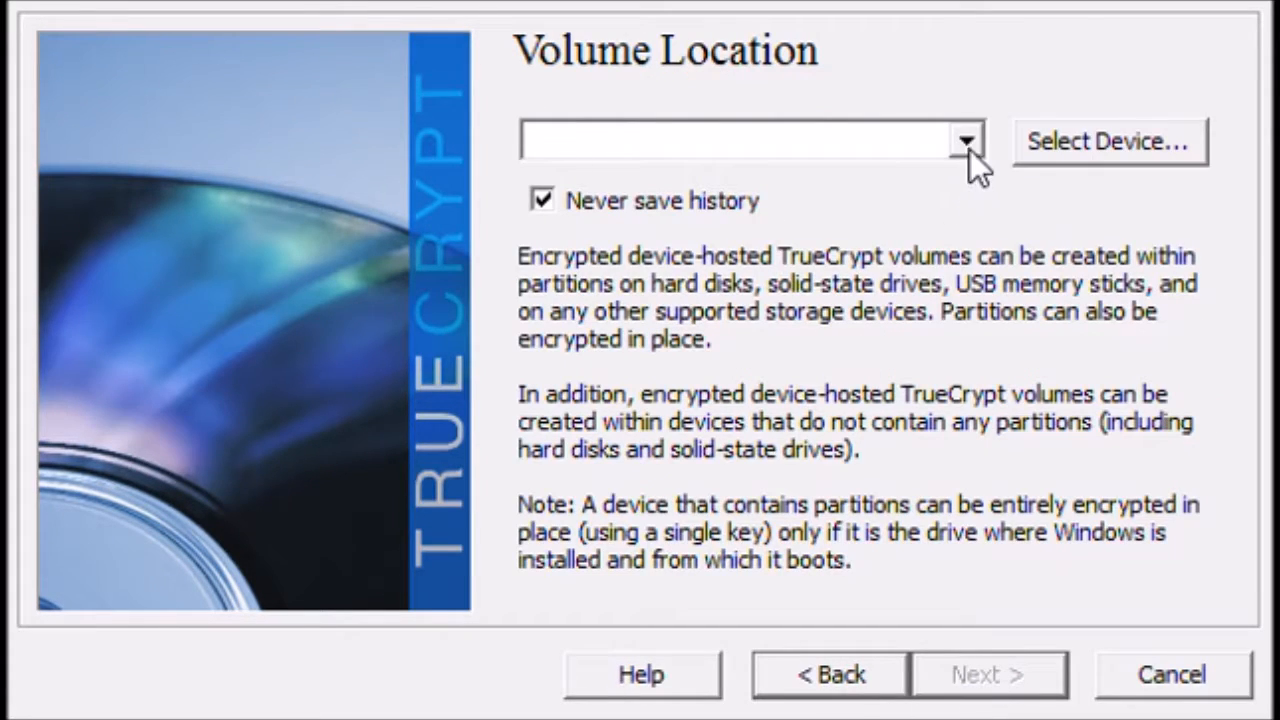
mouse_move(1087, 175)
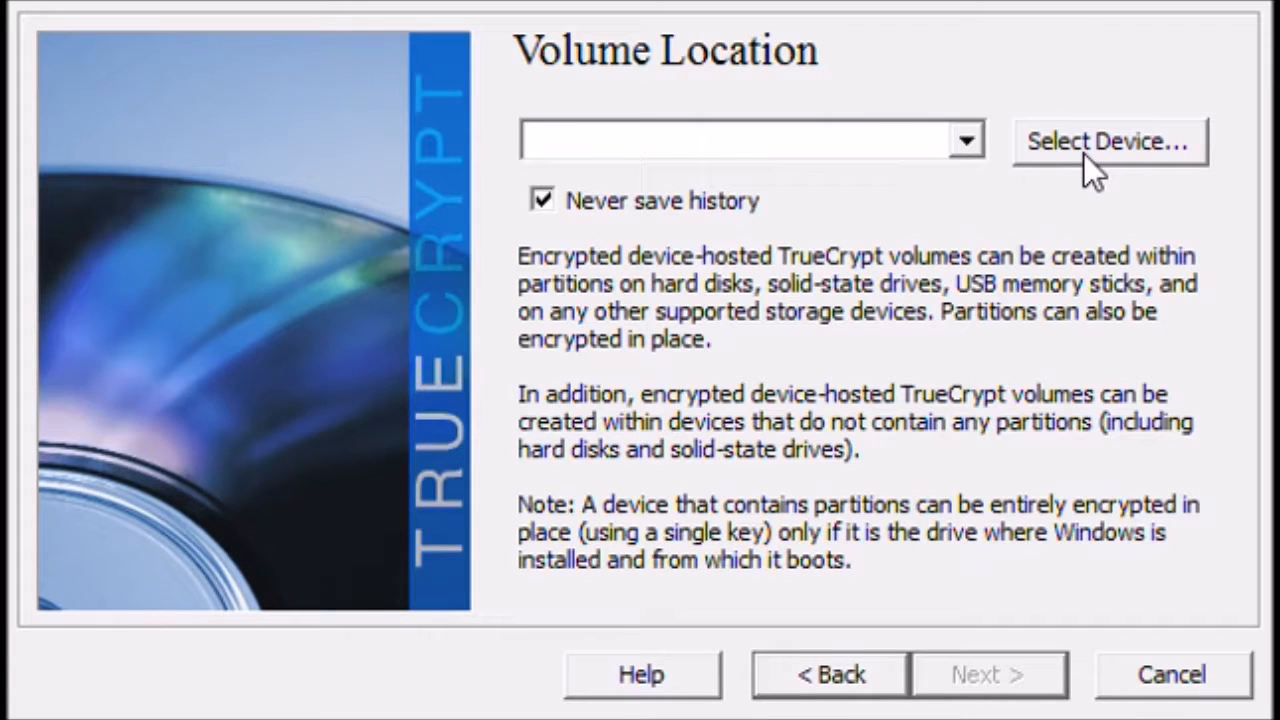
mouse_move(425, 270)
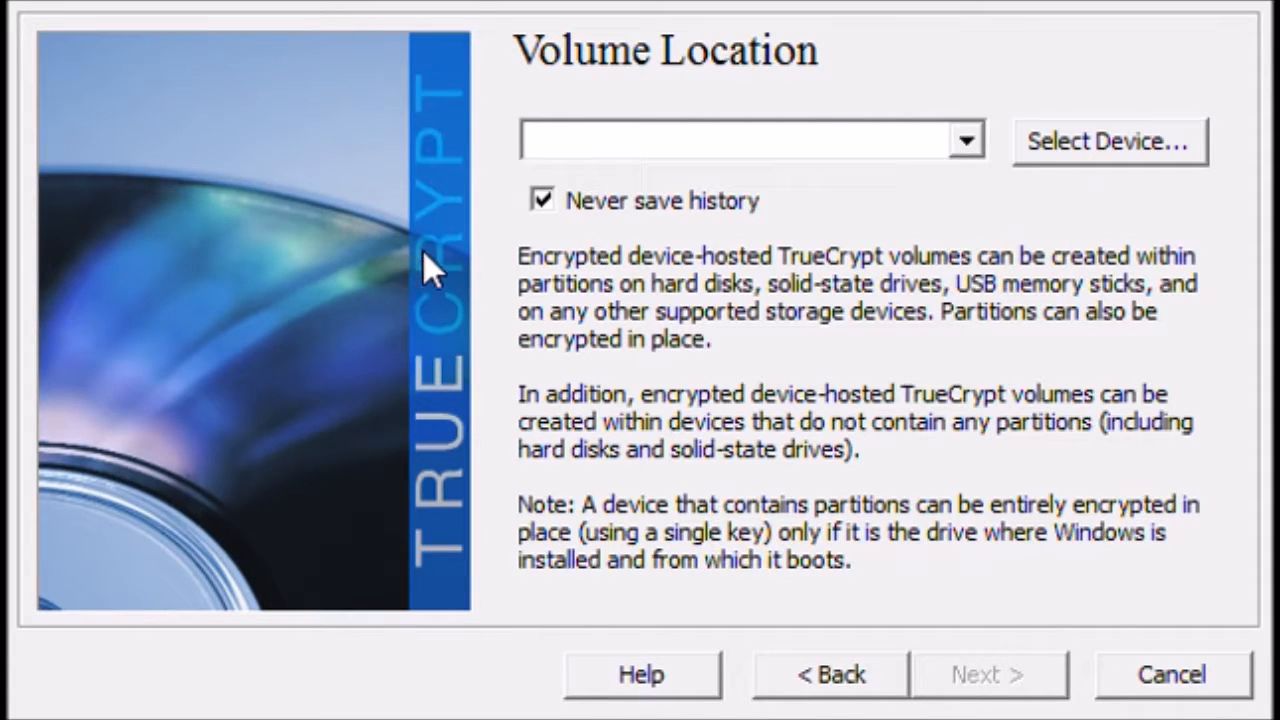
mouse_move(378, 558)
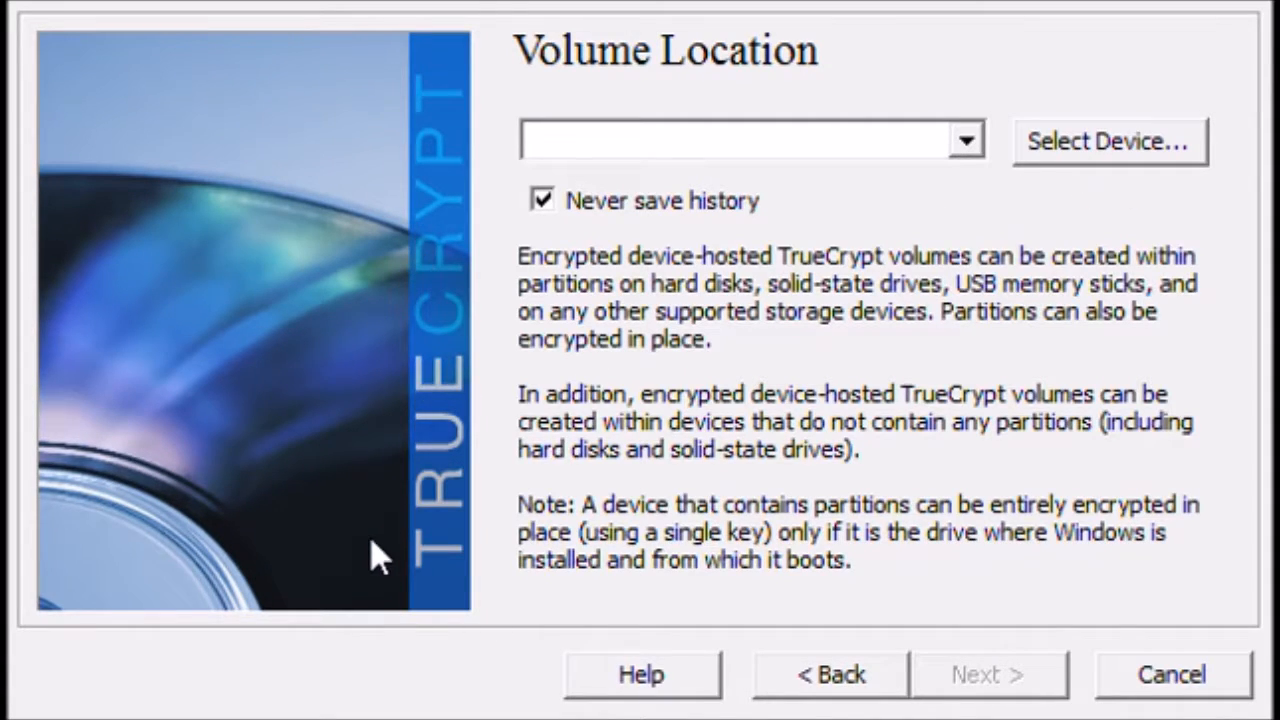
mouse_move(295, 500)
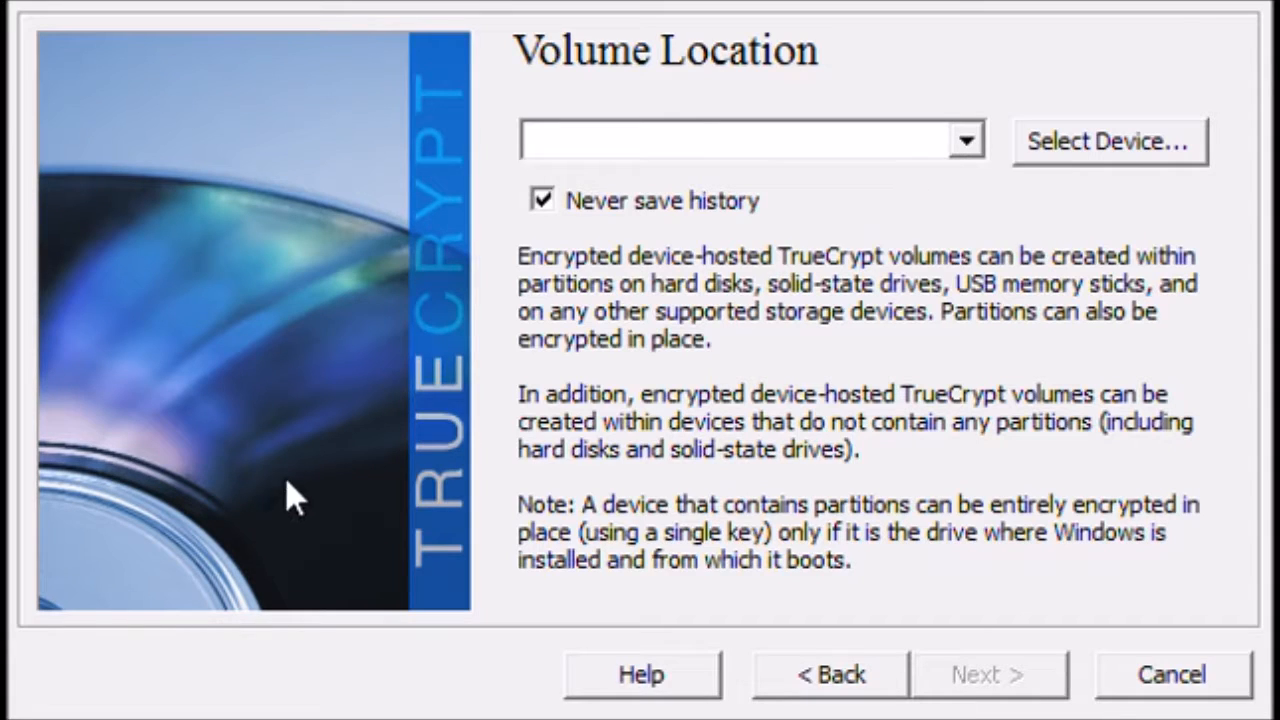
mouse_move(330, 565)
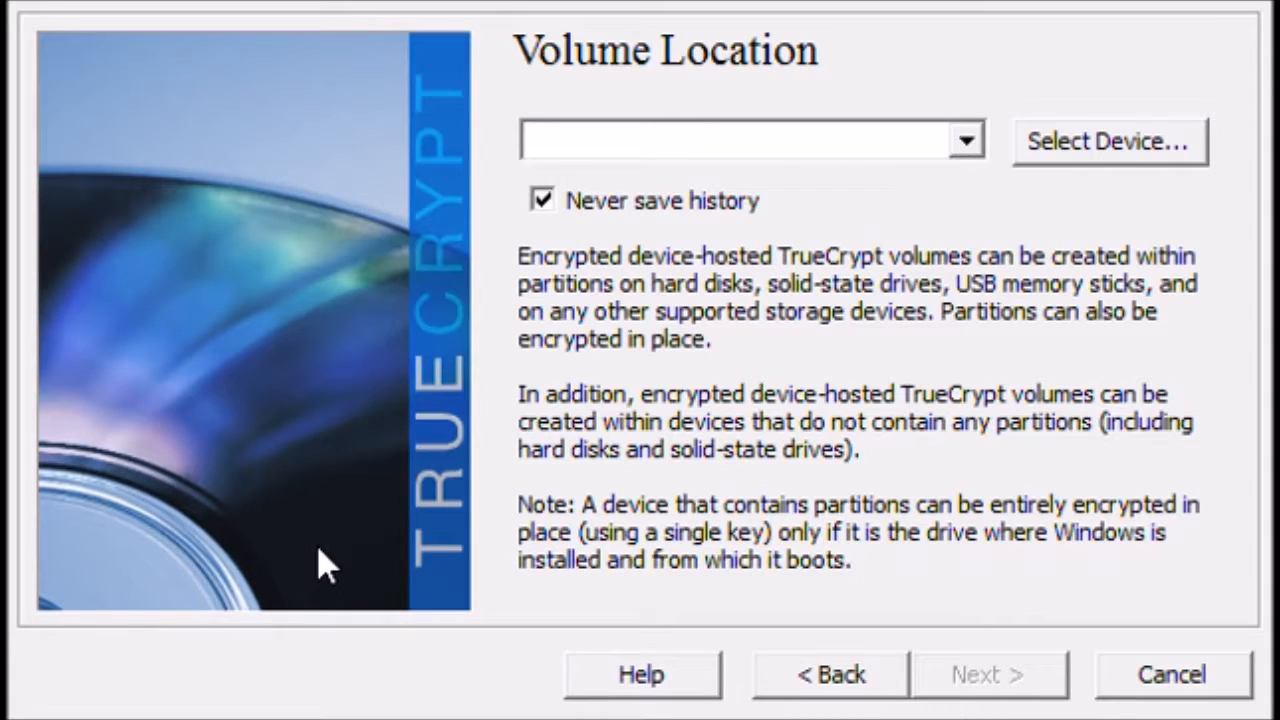
click(1108, 140)
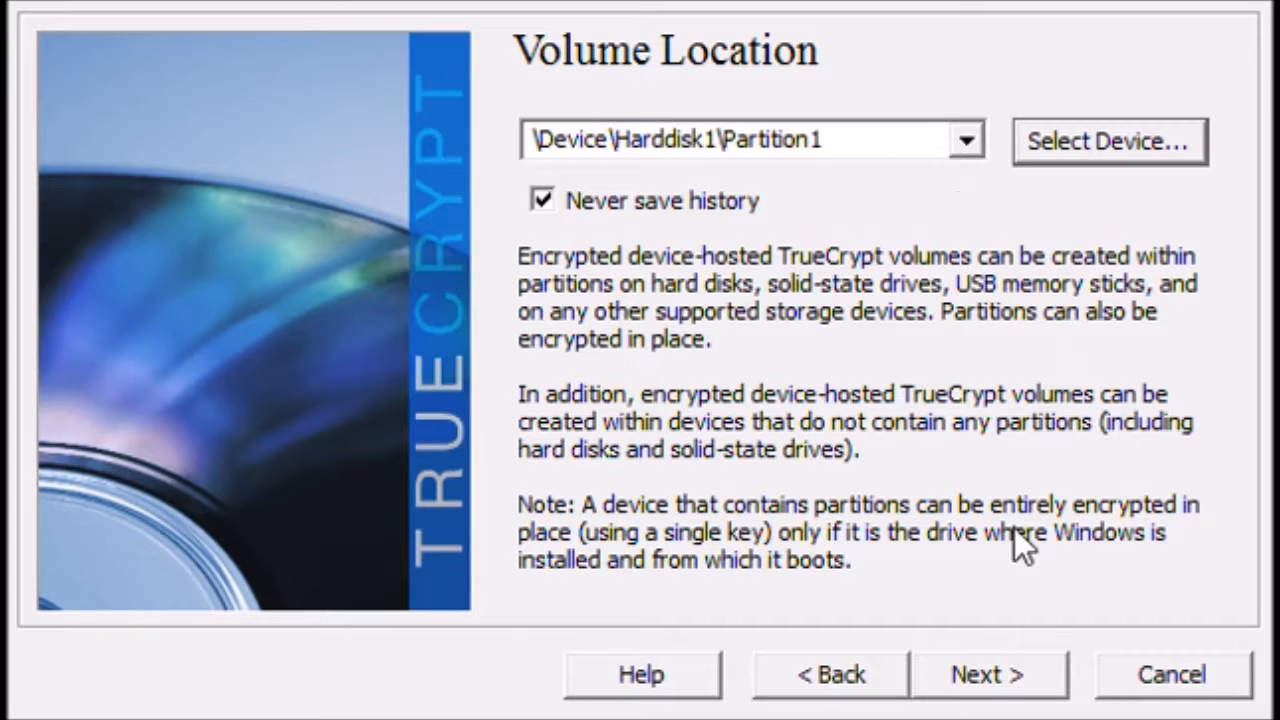
click(986, 674)
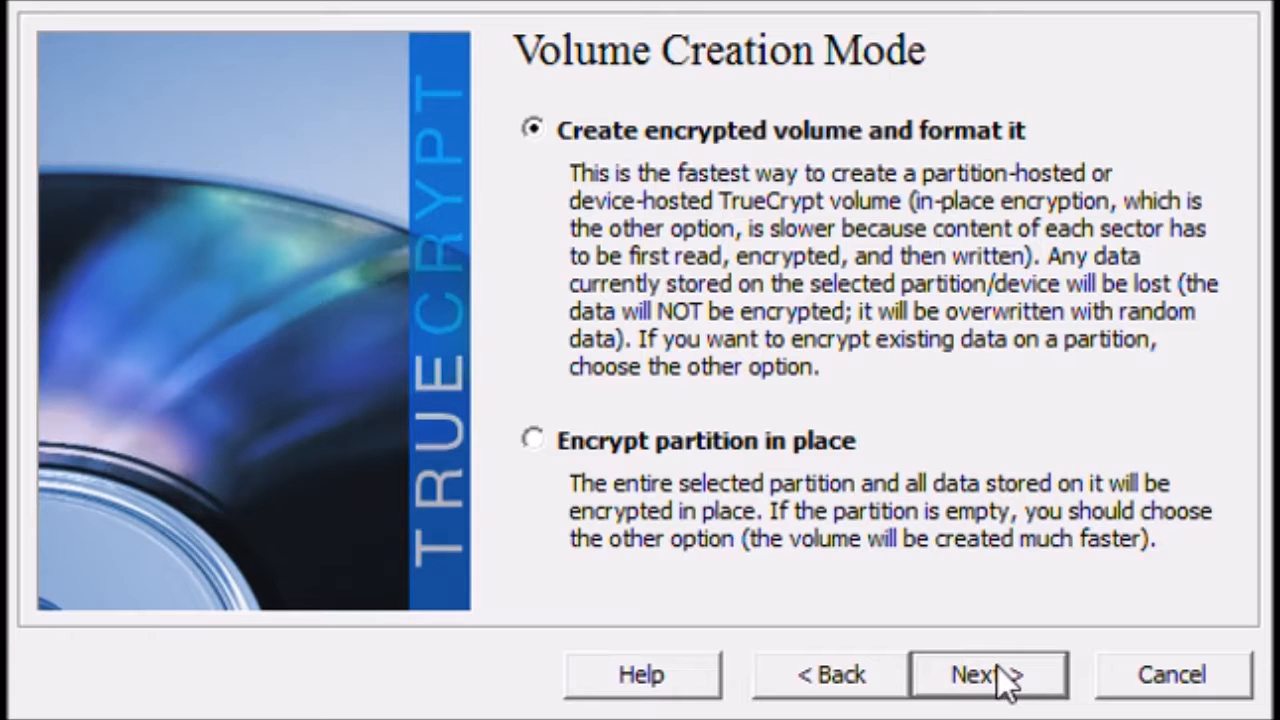
Step: Keep create-and-format mode, AES with RIPEMD-160, and the 14.92 GB volume size
click(987, 673)
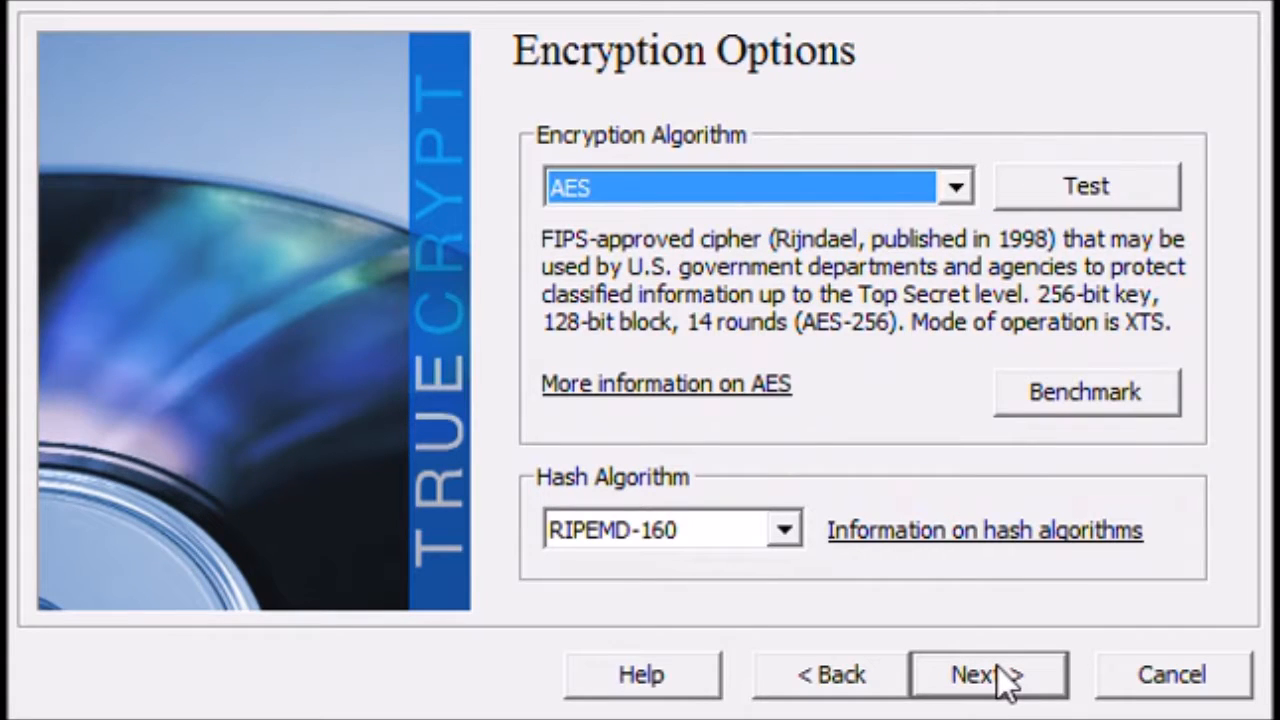
click(987, 674)
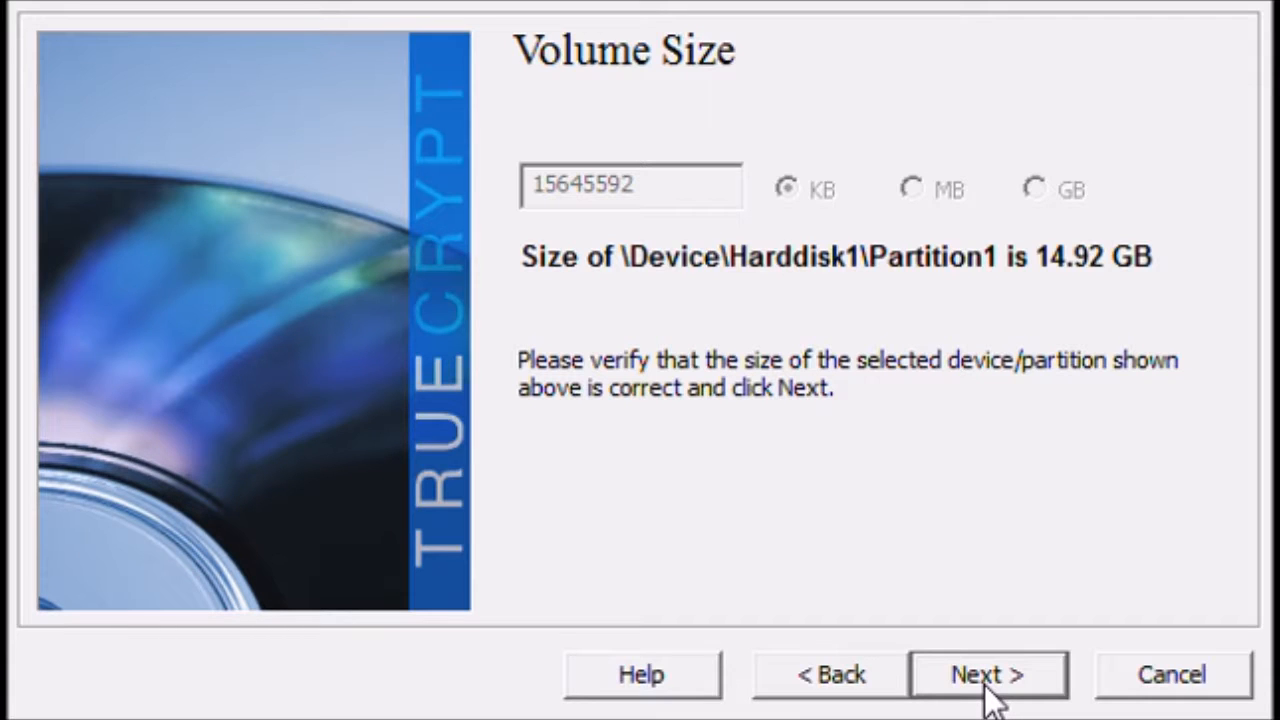
click(987, 673)
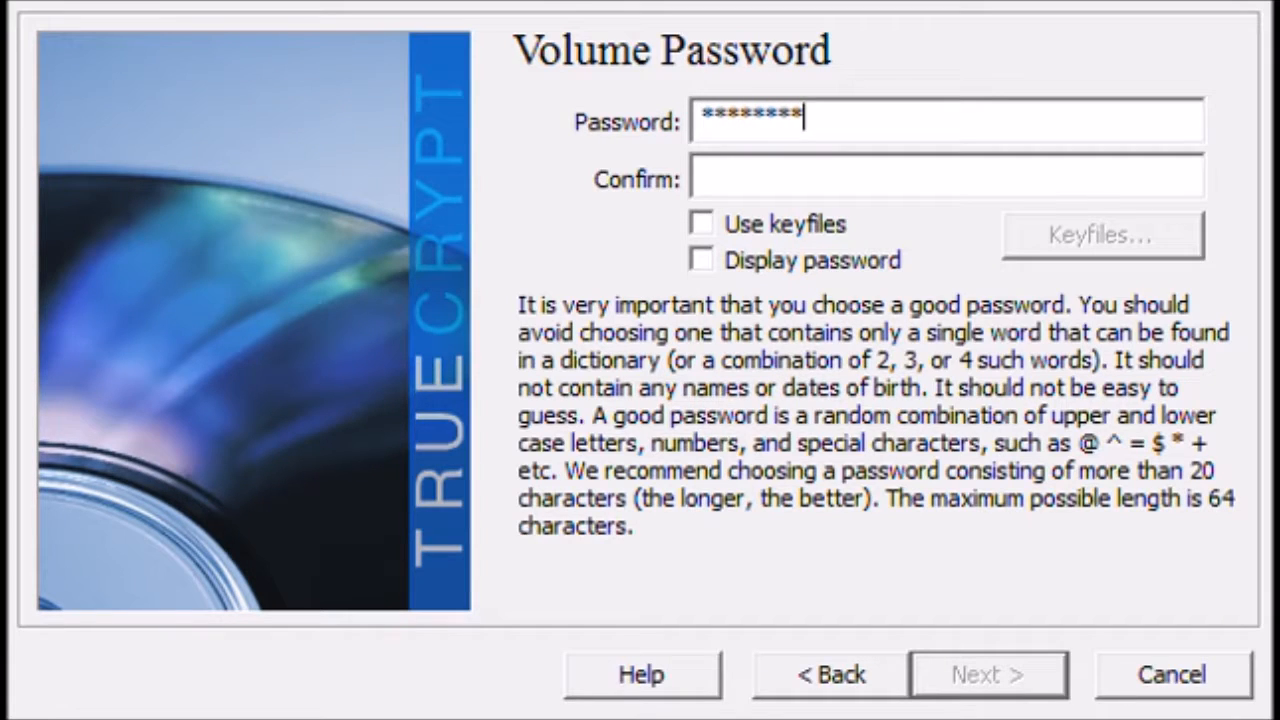
Step: Enter the volume password in both the Password and Confirm fields
text(****)
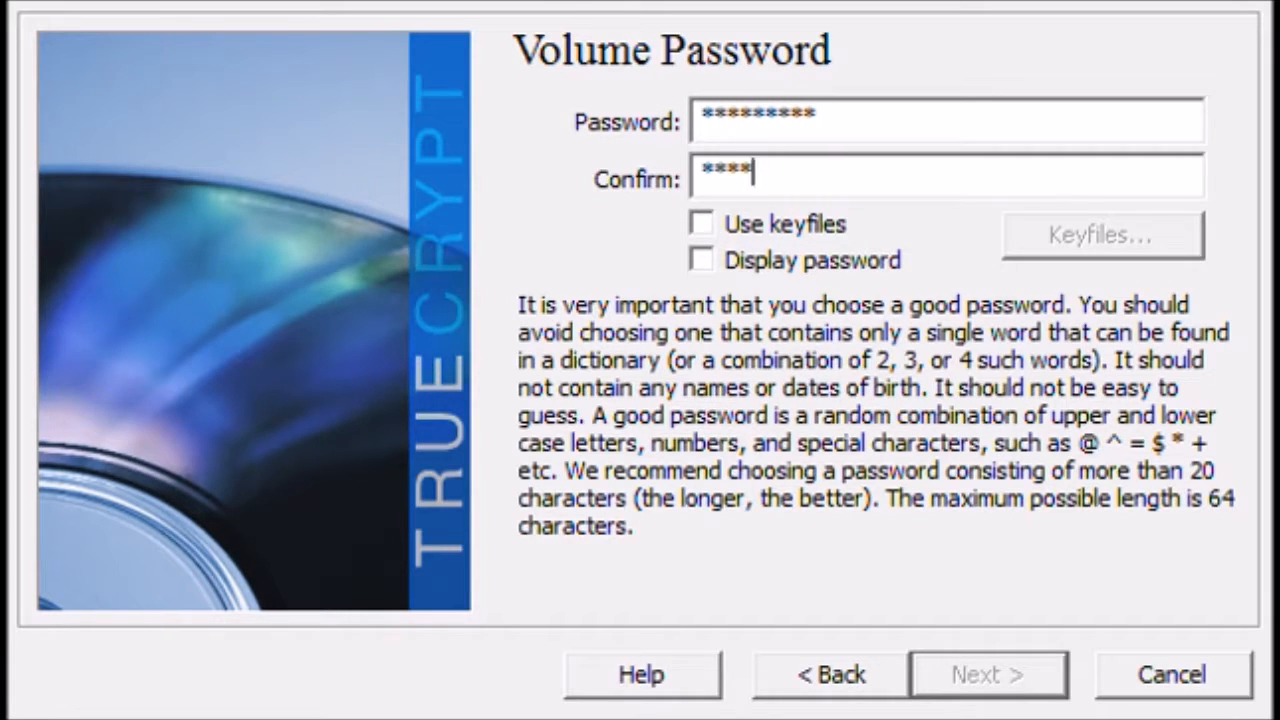
text(****)
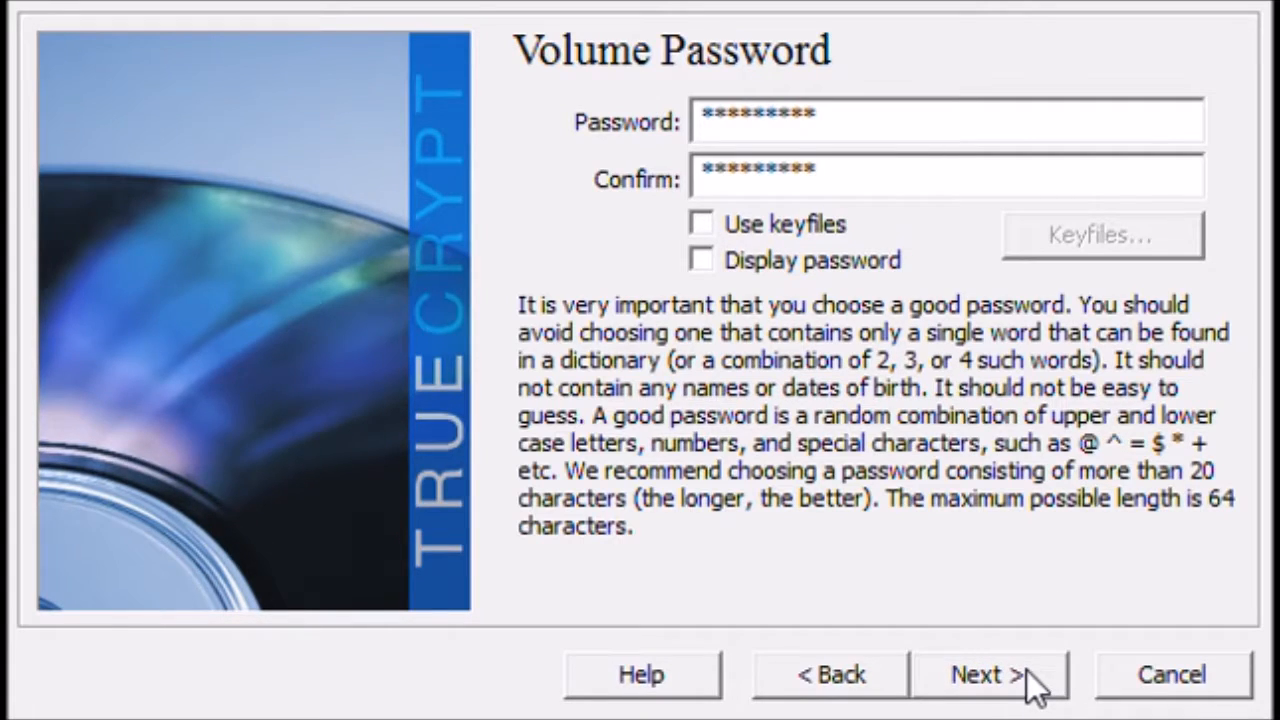
mouse_move(1025, 425)
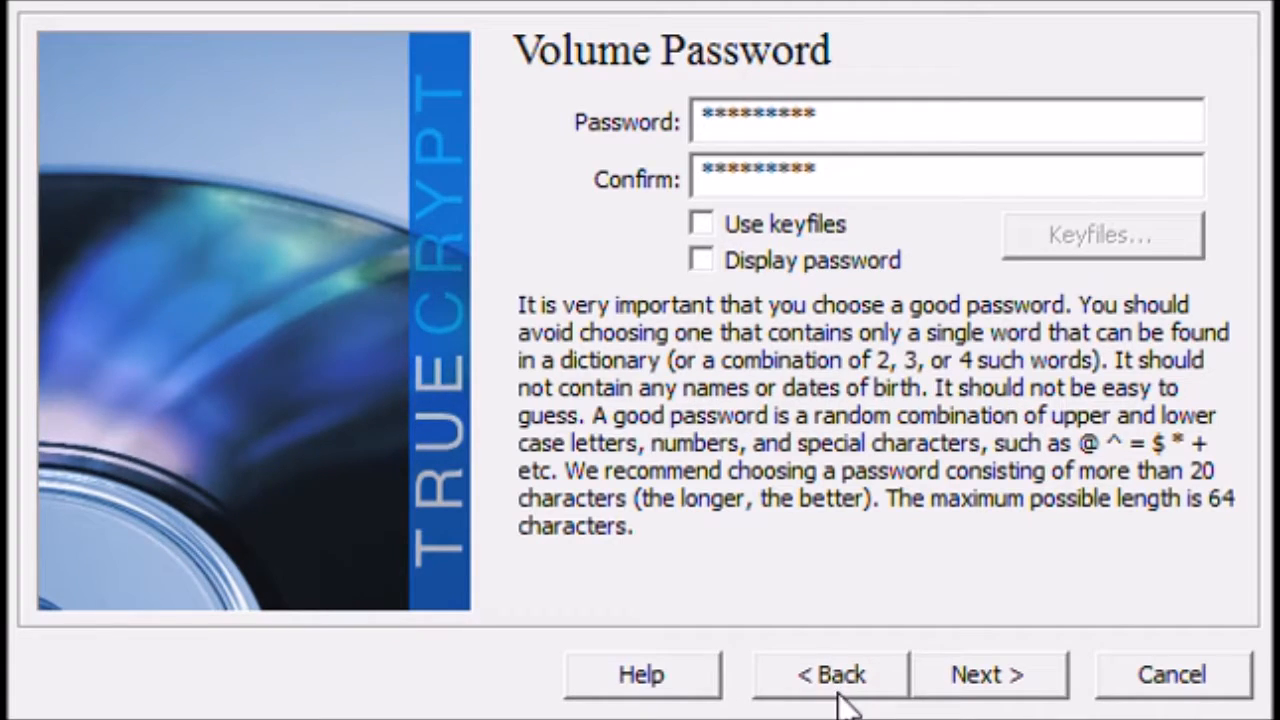
Step: Continue past the password and Large Files pages, keeping 'No' for files over 4 GB
click(987, 674)
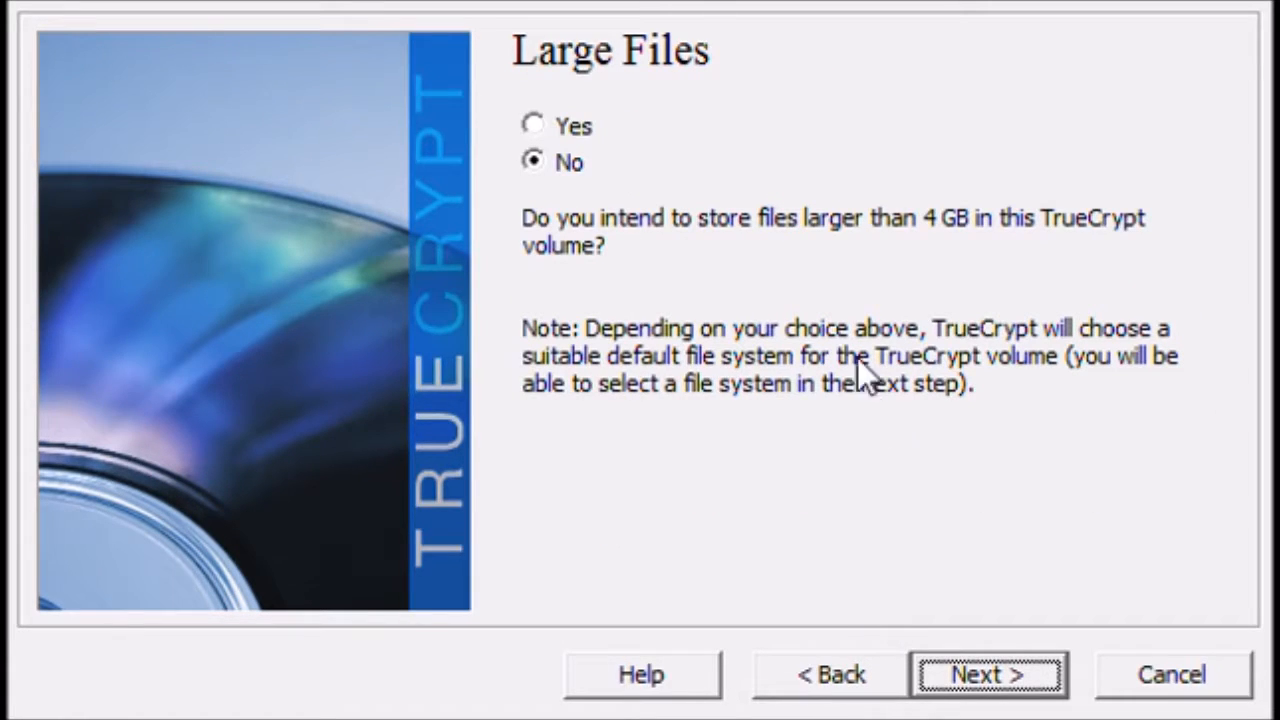
mouse_move(950, 235)
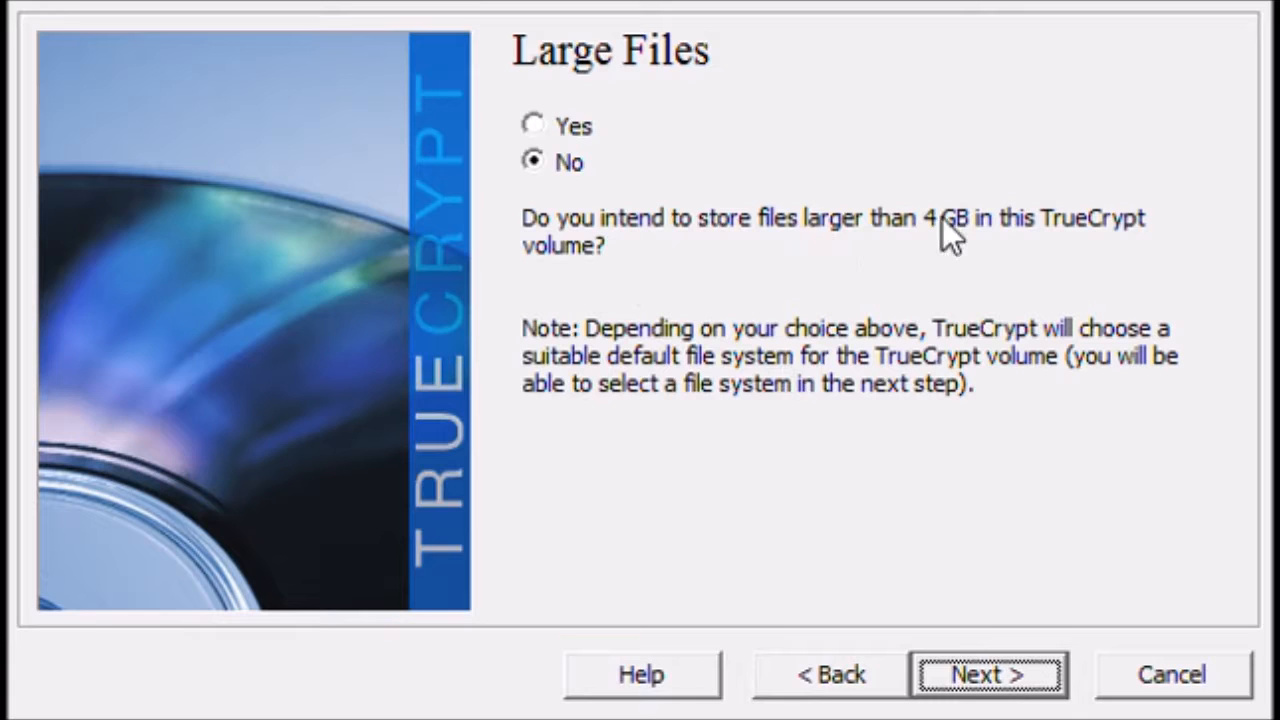
mouse_move(1180, 225)
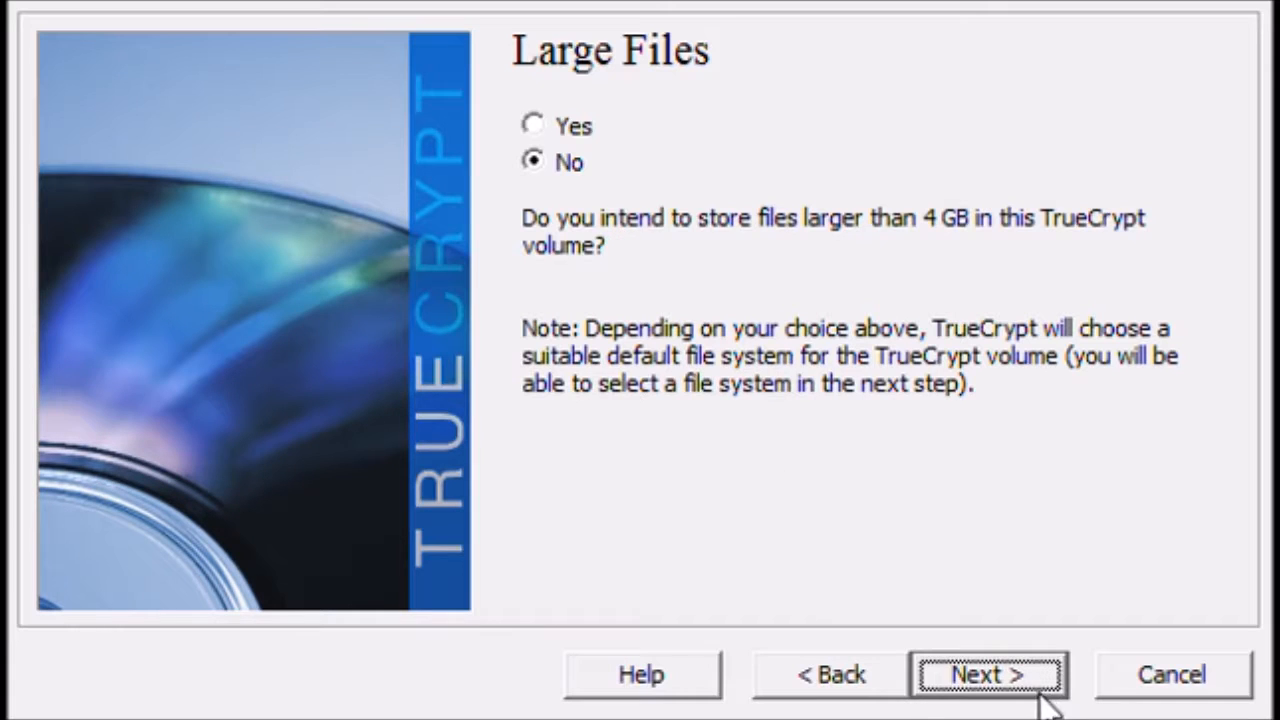
click(987, 674)
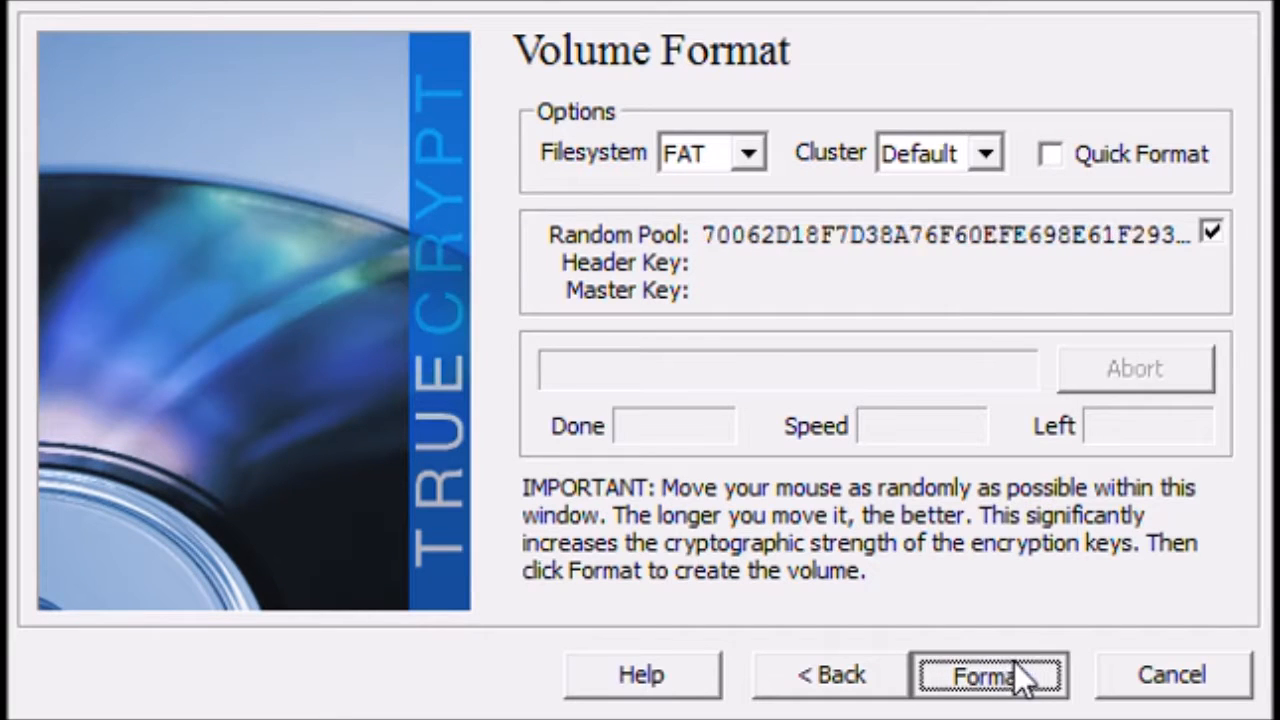
click(988, 674)
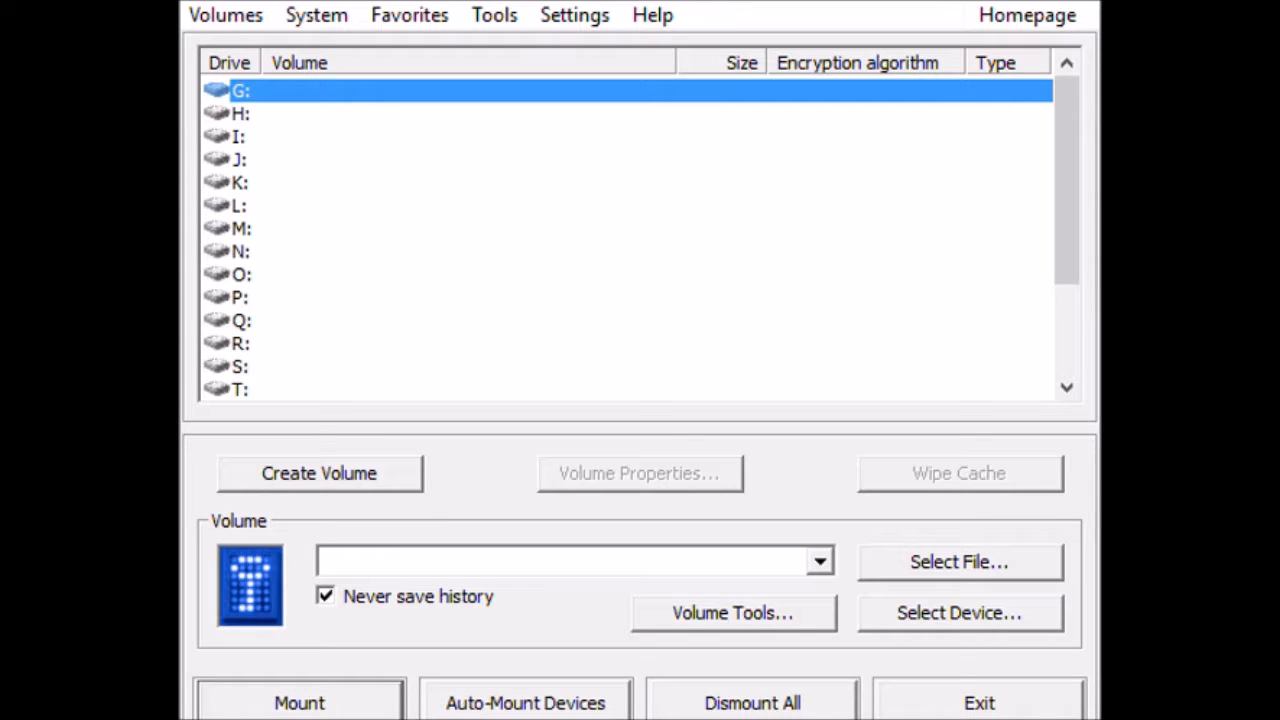
mouse_move(316, 35)
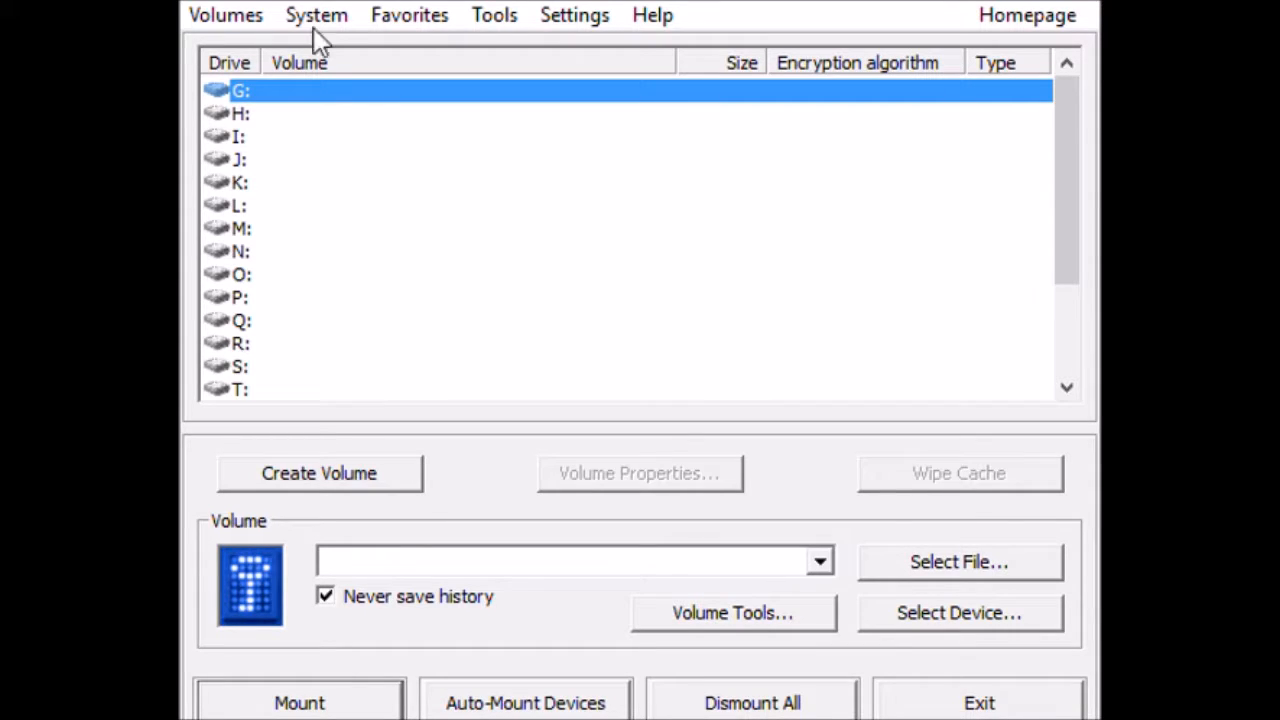
mouse_move(655, 207)
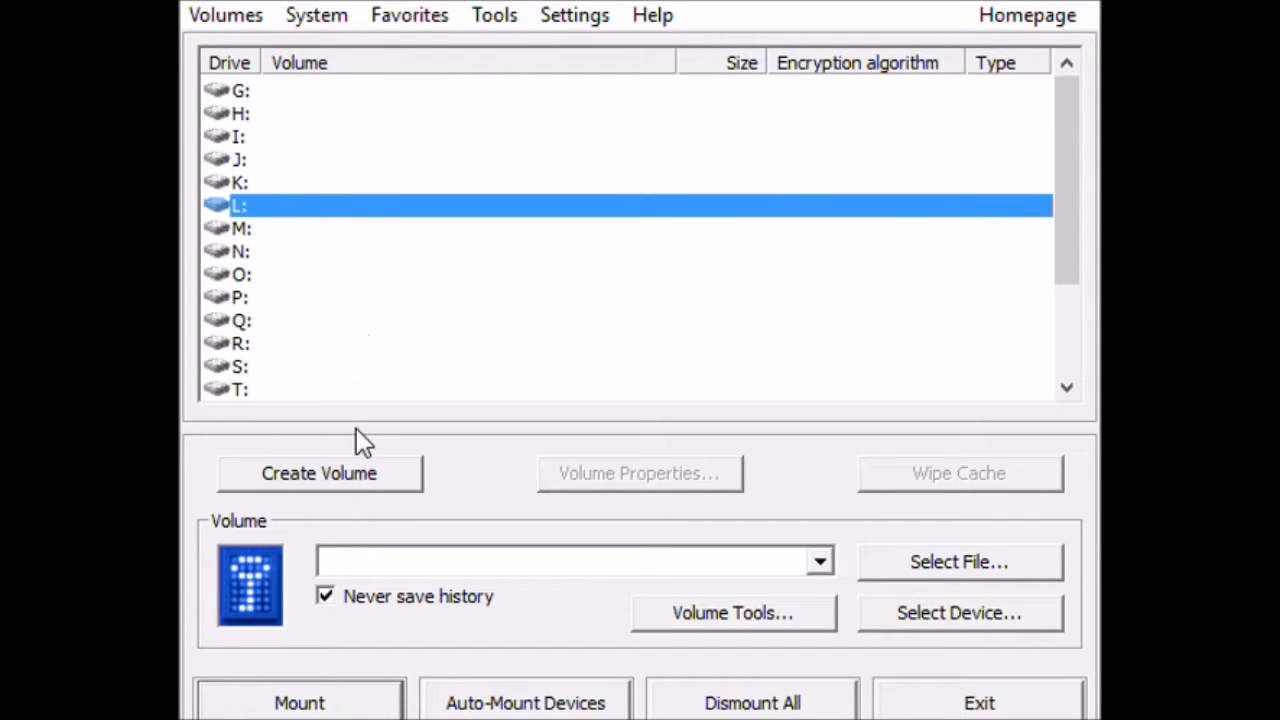
mouse_move(525, 695)
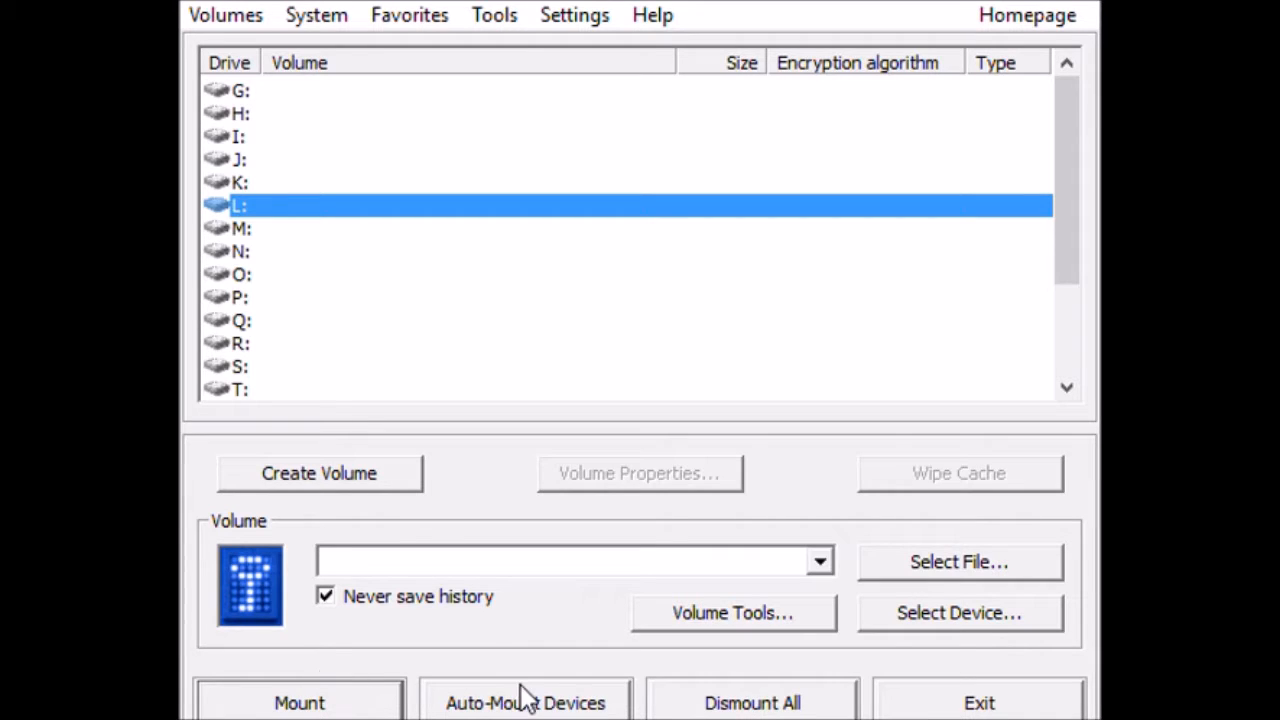
Step: Mount Harddisk1 Partition1 as drive L: using Auto-Mount Devices
click(565, 330)
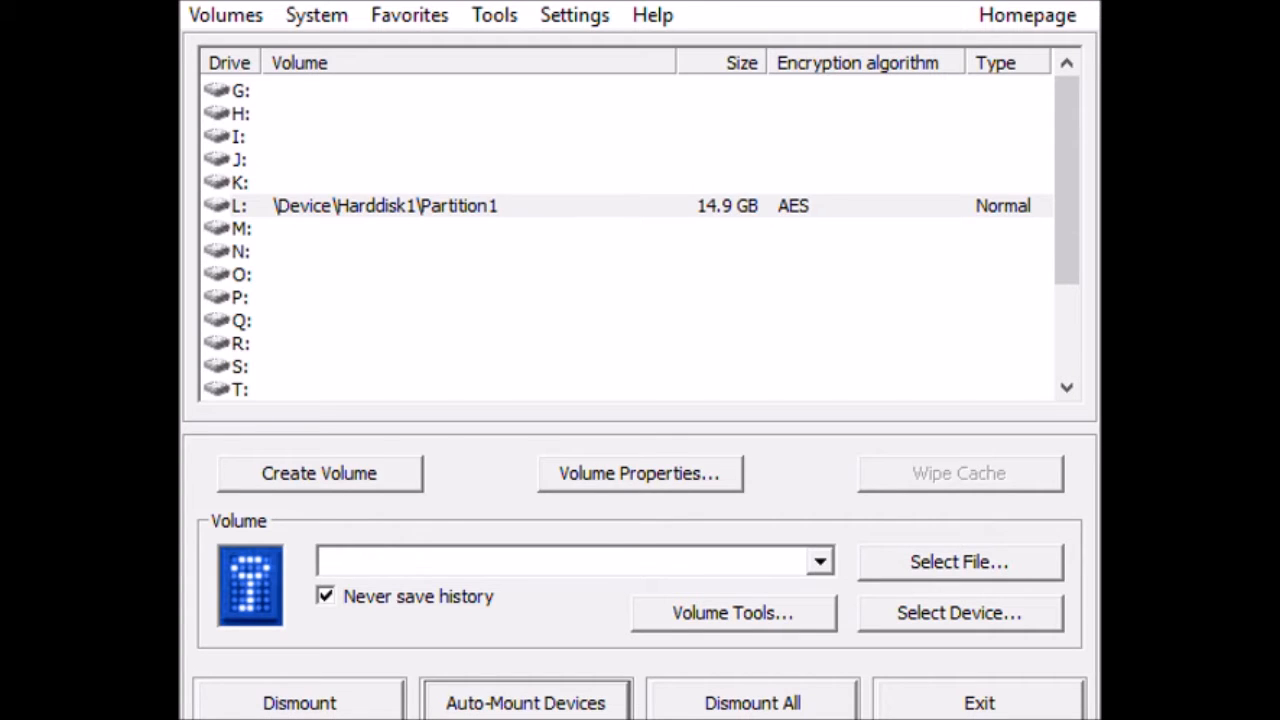
mouse_move(408, 140)
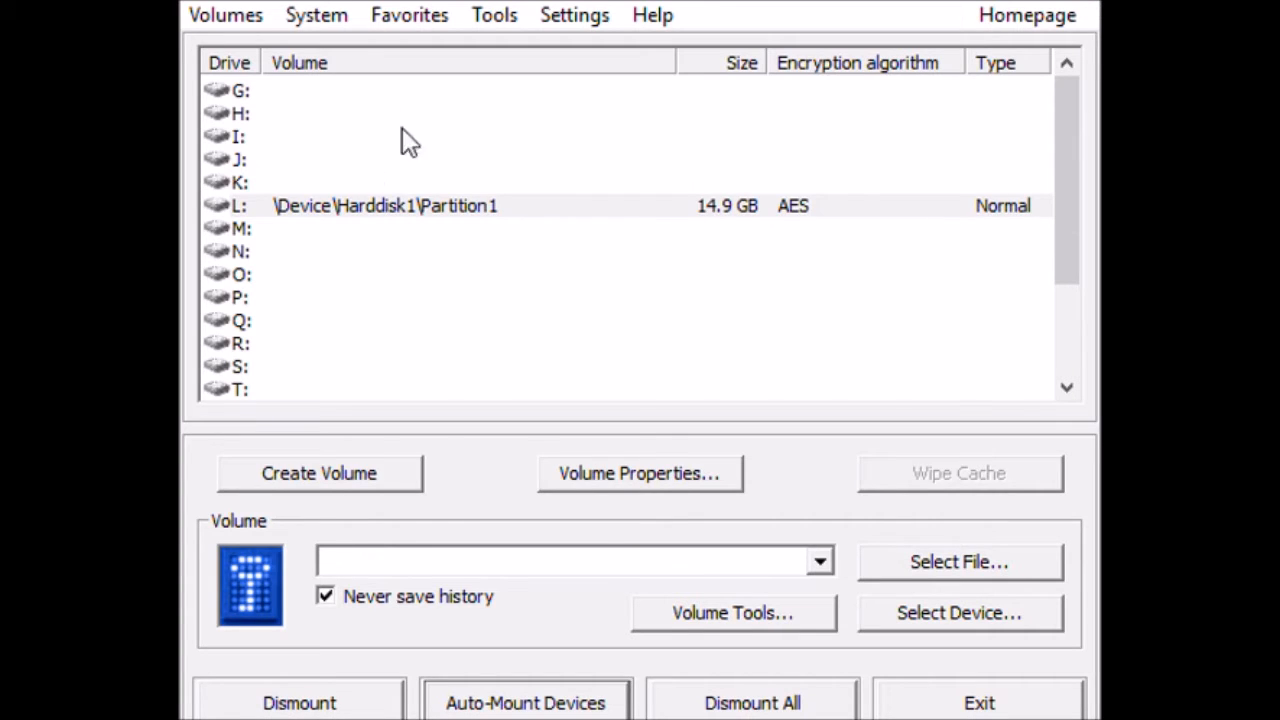
mouse_move(390, 180)
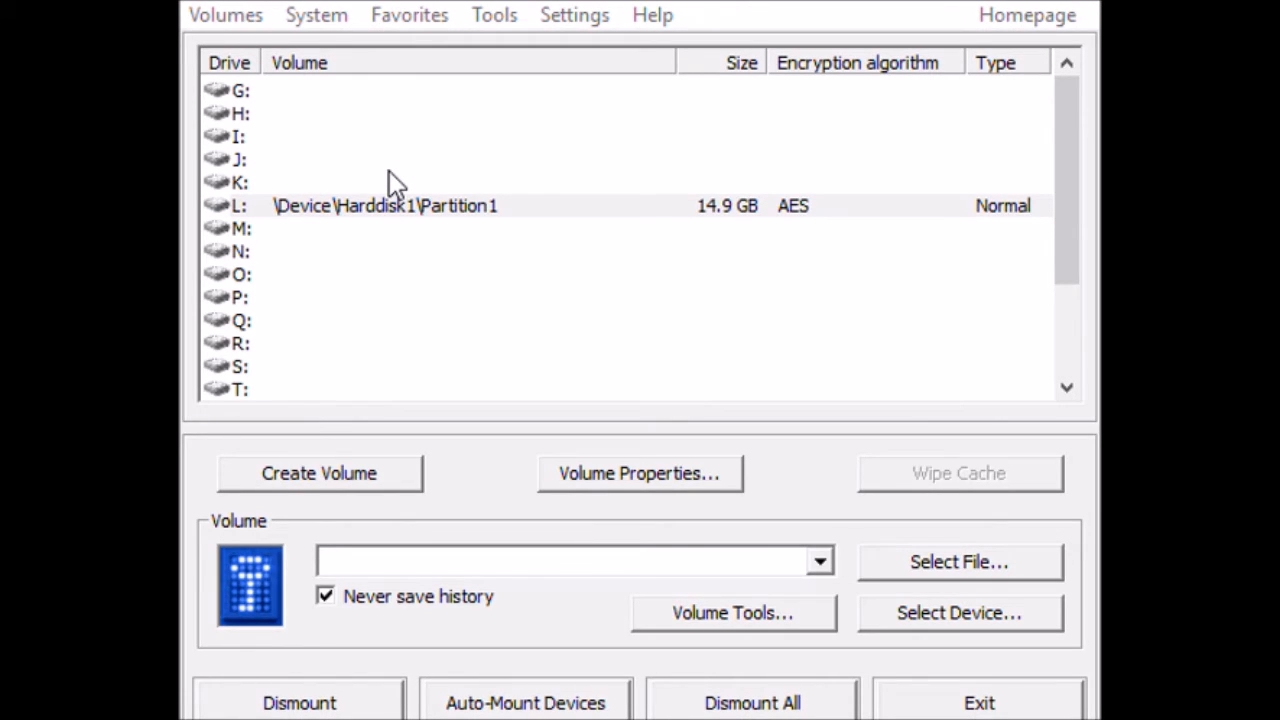
mouse_move(520, 270)
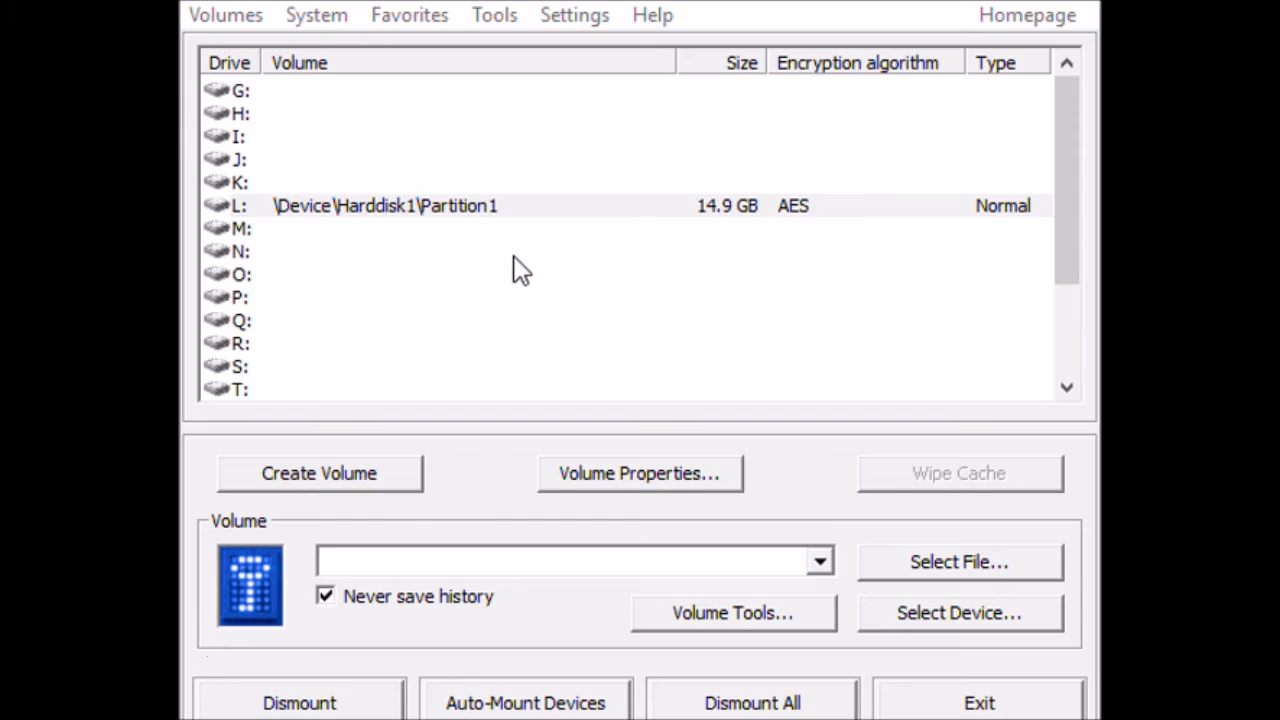